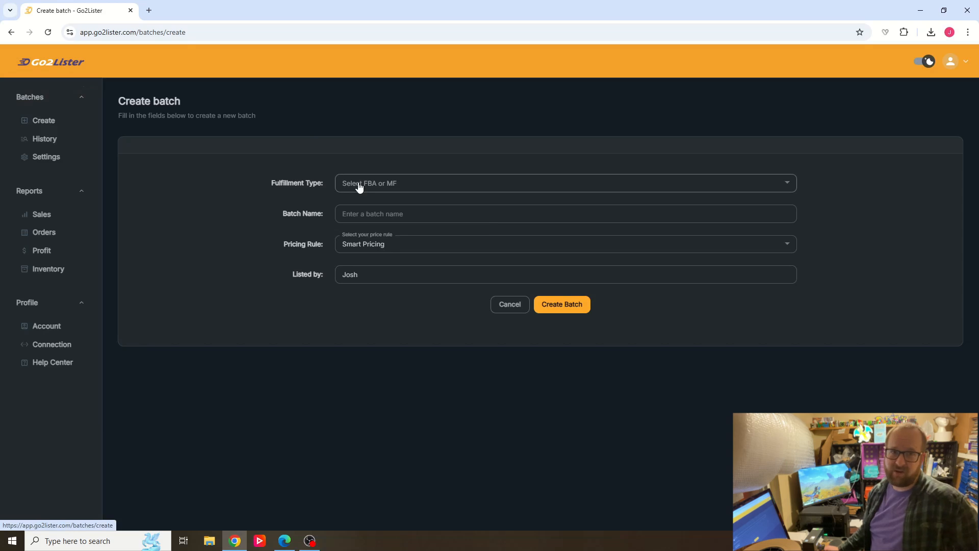
mouse_move(378, 192)
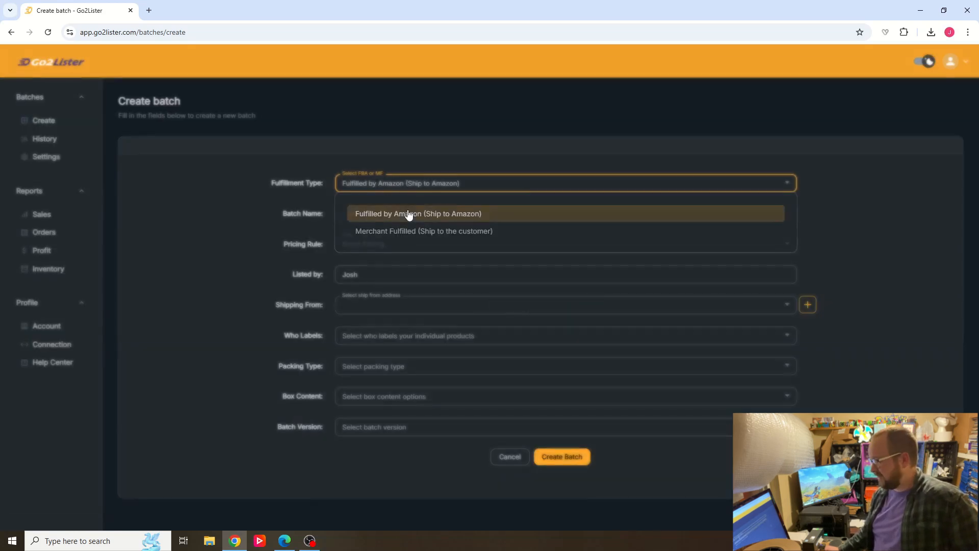
Create FBA batch 20250126: self-labelled, individual products, Go2Lister box content, new batch flow
left_click(418, 213)
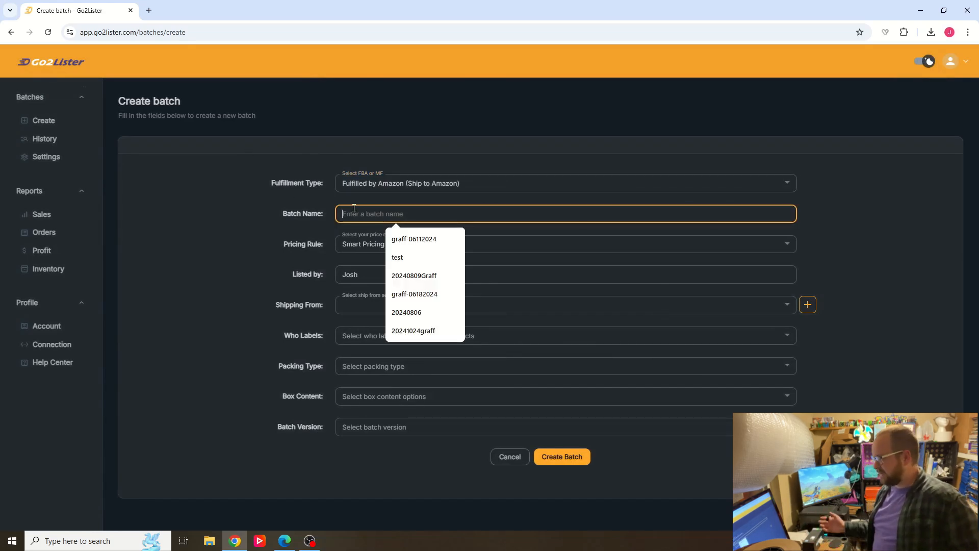
type("202")
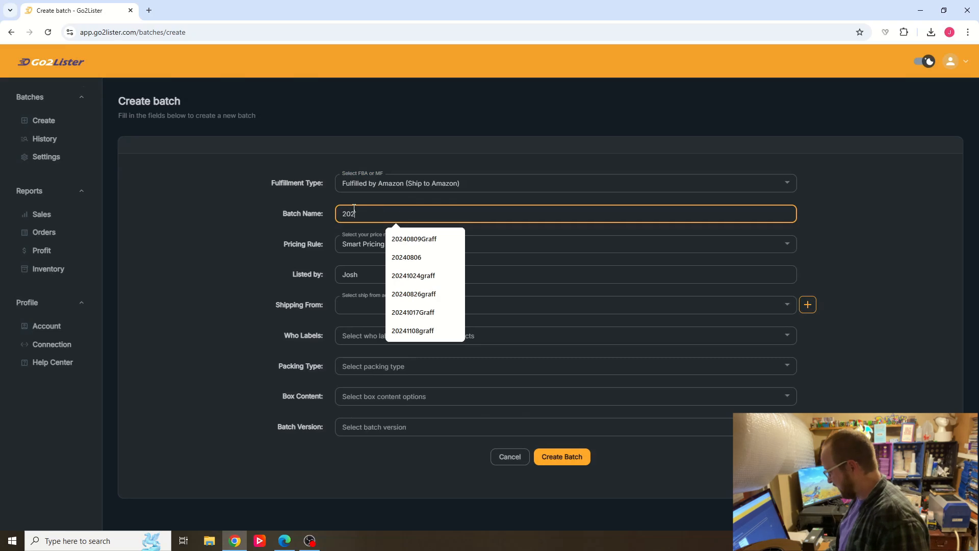
type("501")
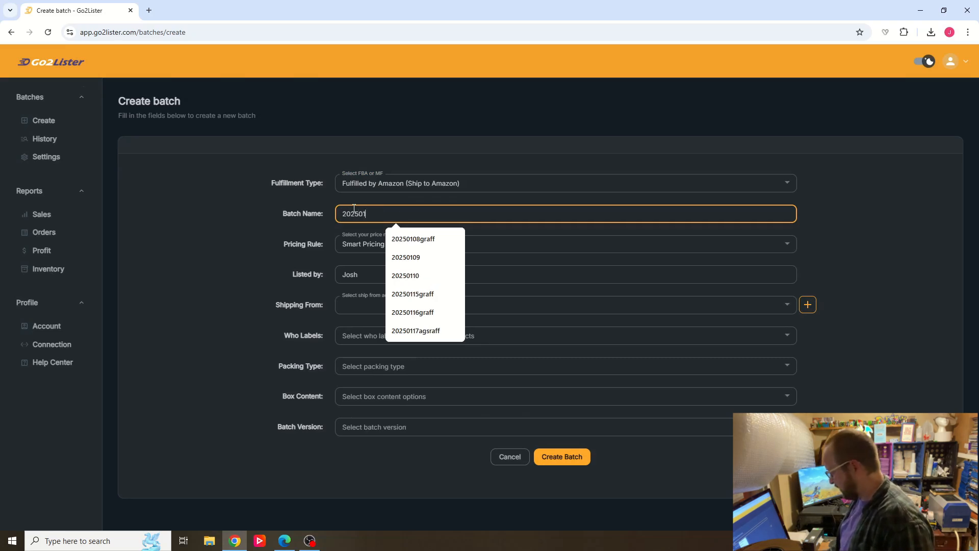
type("26")
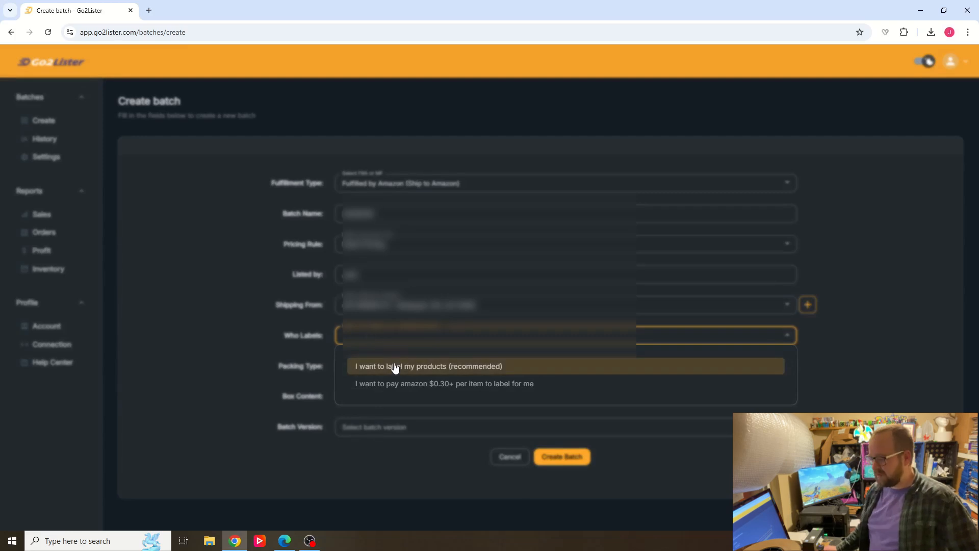
mouse_move(453, 365)
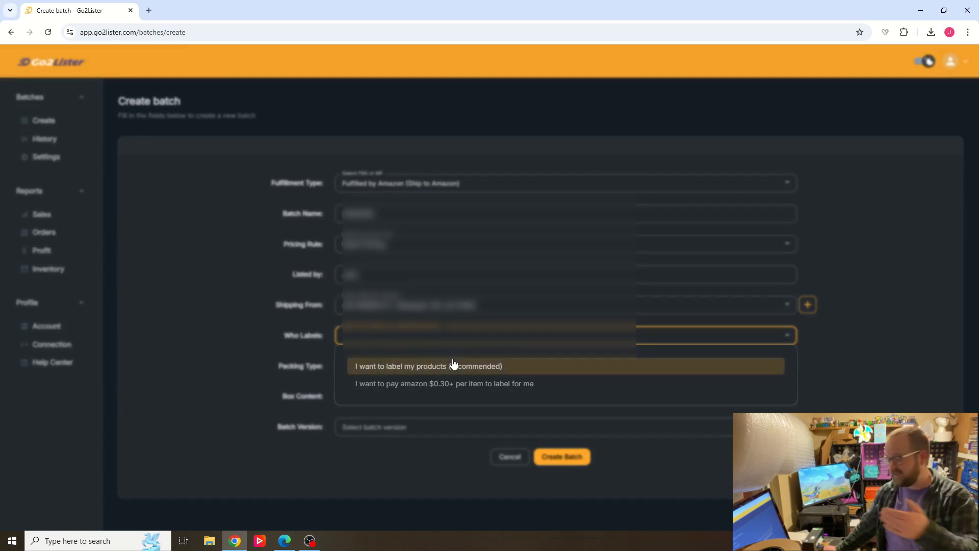
left_click(428, 366)
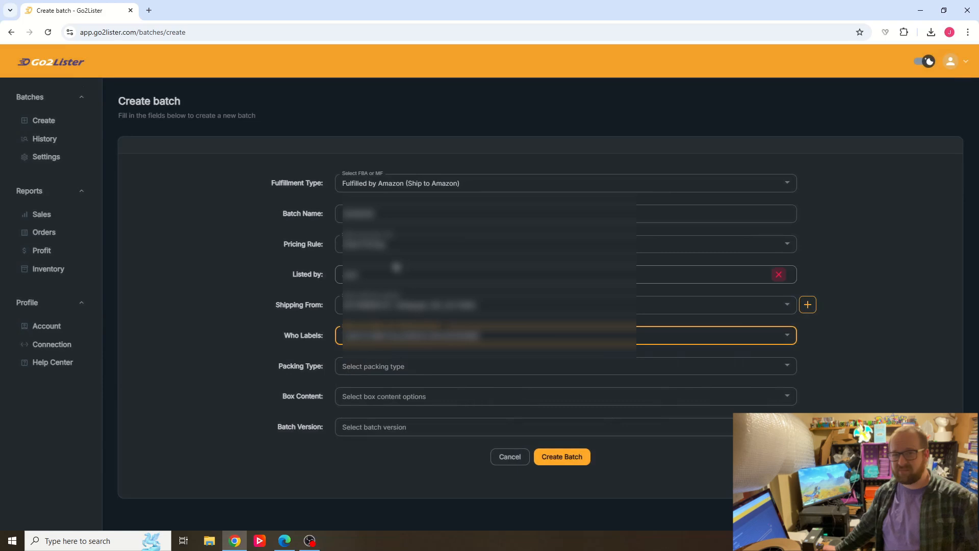
left_click(778, 274)
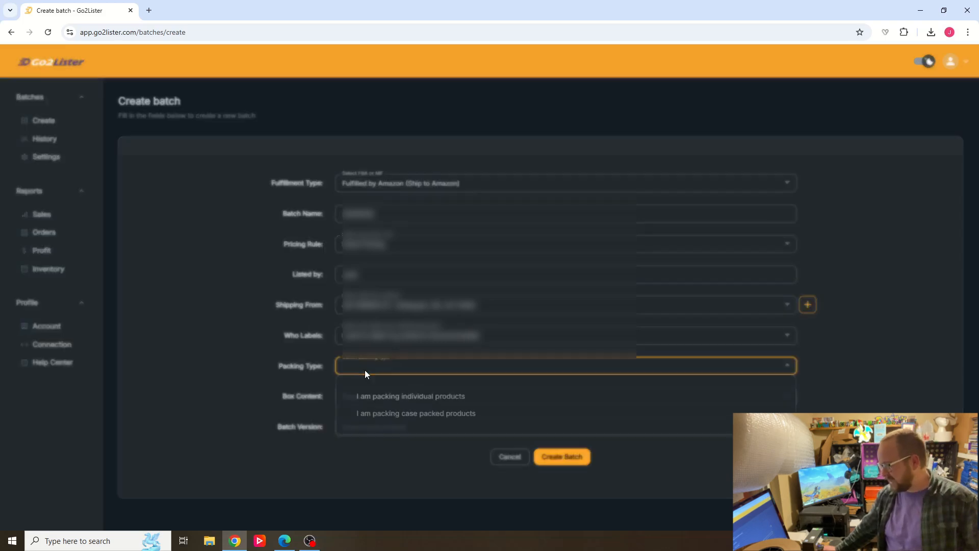
left_click(410, 395)
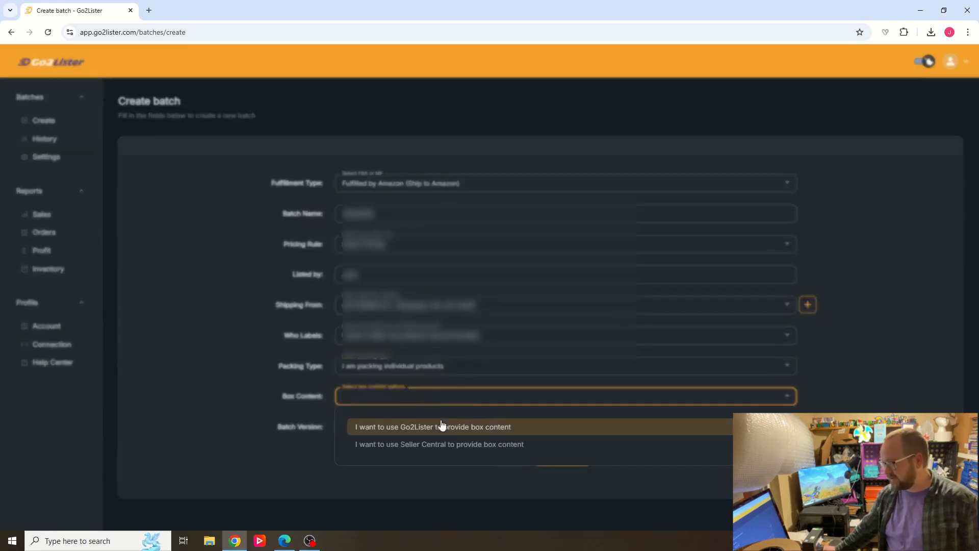
left_click(432, 427)
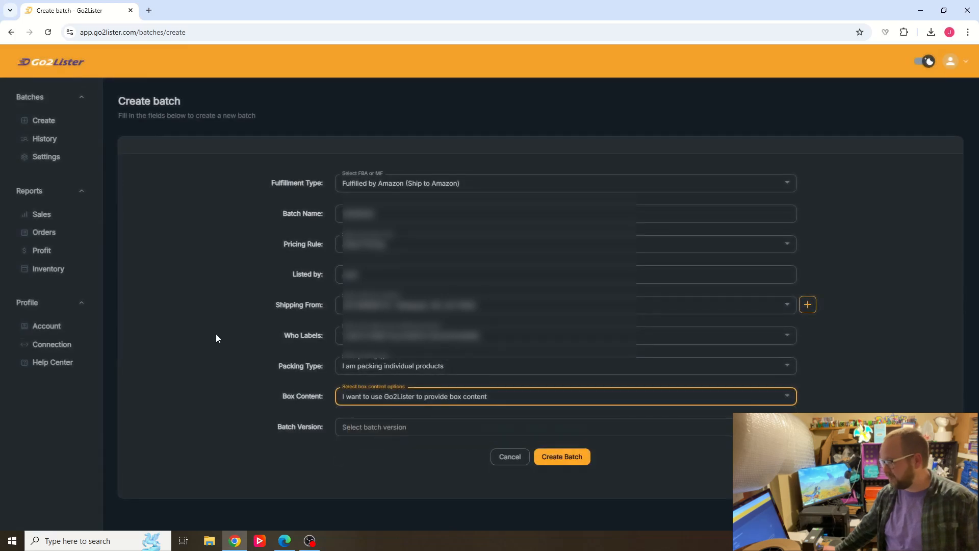
left_click(531, 426)
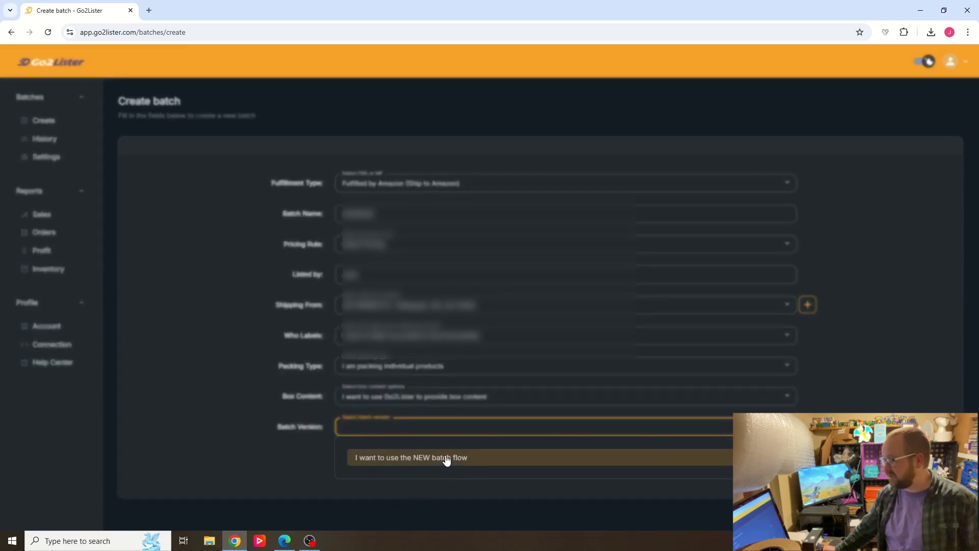
left_click(411, 457)
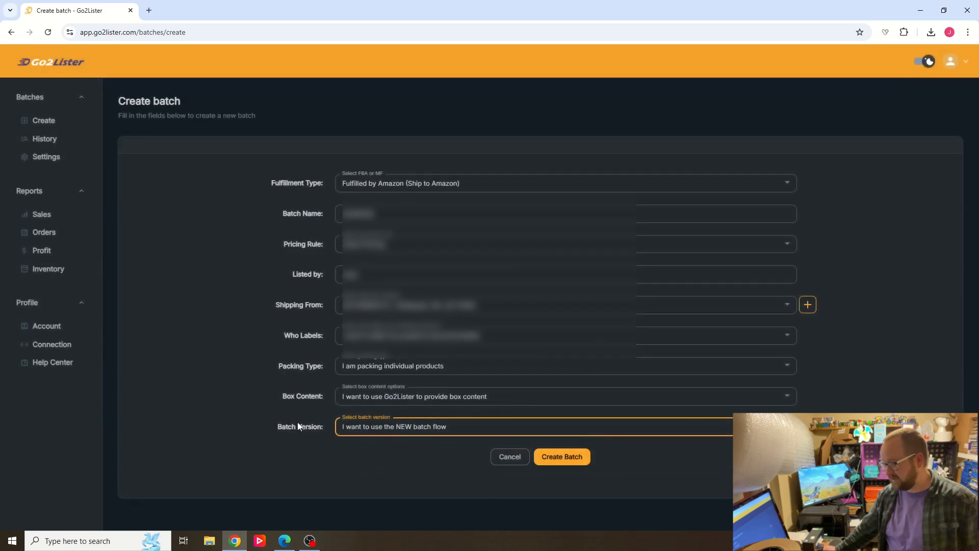
mouse_move(555, 398)
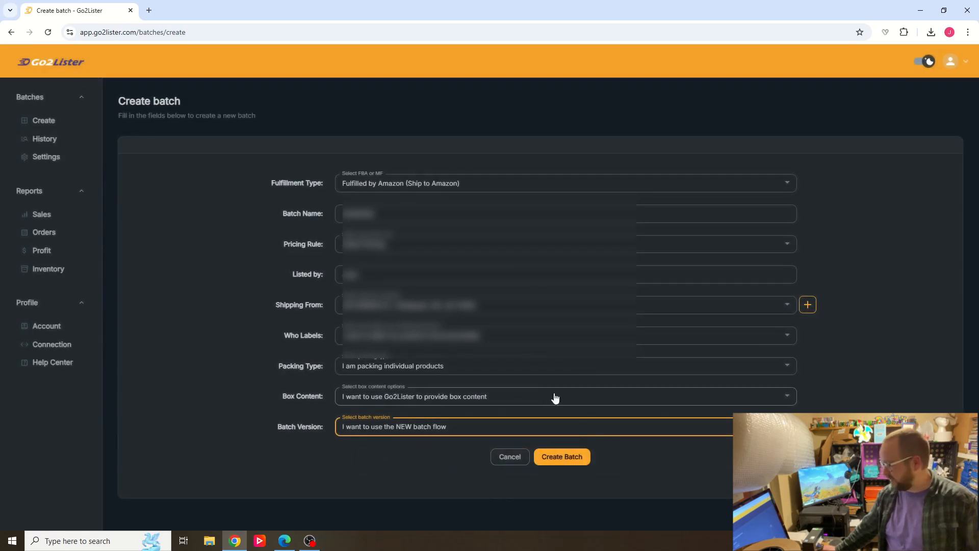
left_click(560, 456)
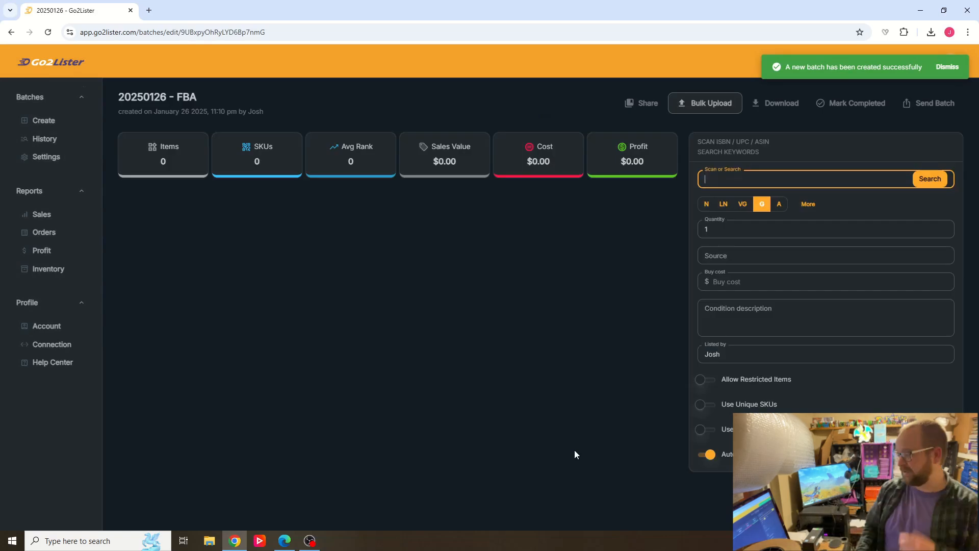
Set the scan panel defaults to source 'bulk' and buy cost 1
left_click(947, 66)
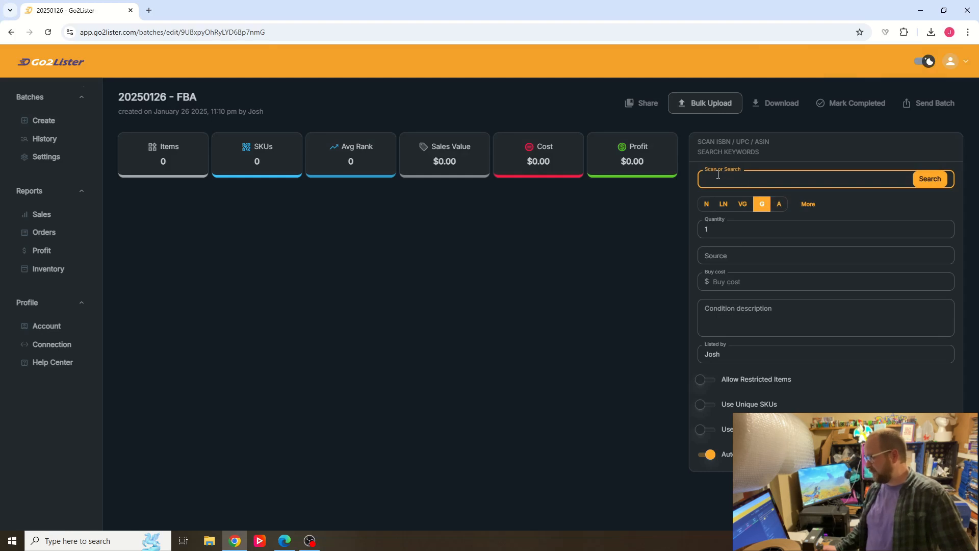
left_click(826, 255)
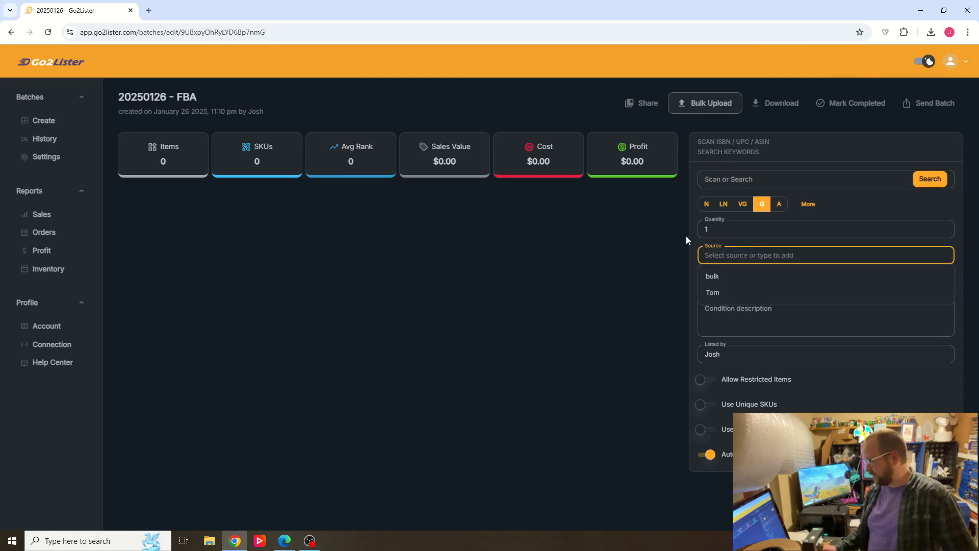
left_click(713, 276)
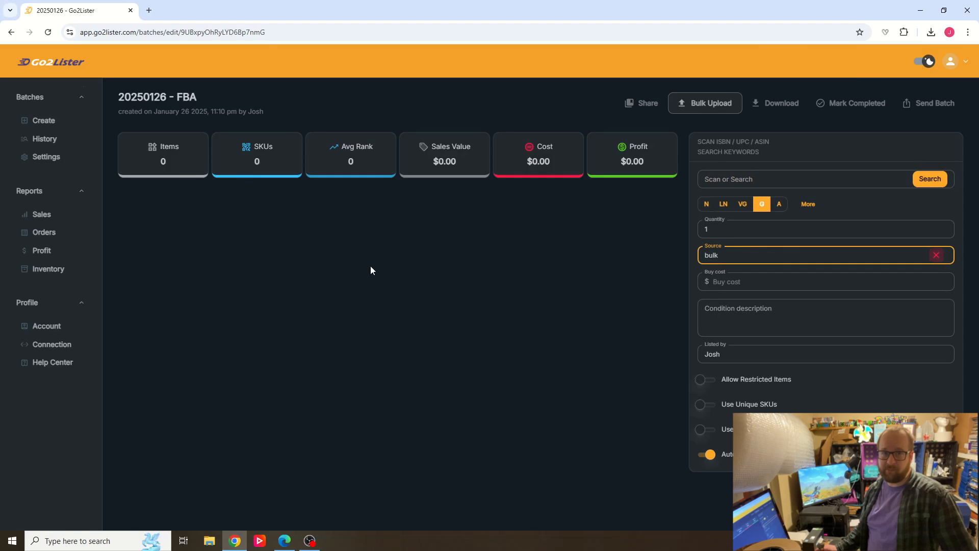
left_click(824, 281)
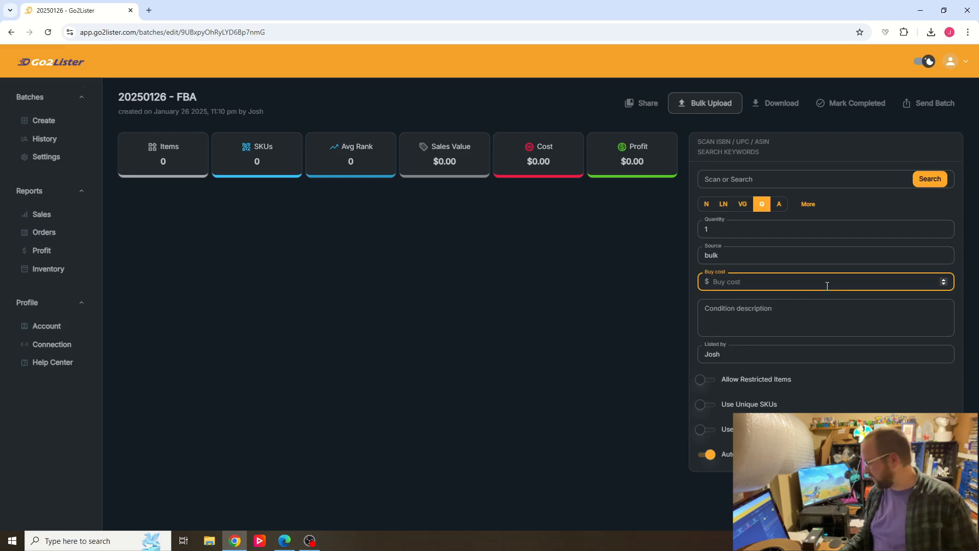
type("1")
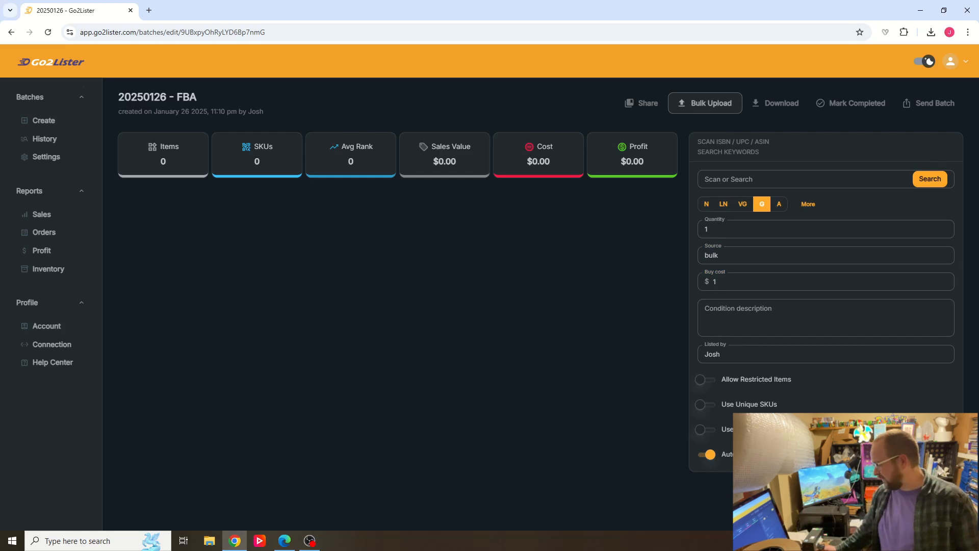
left_click(805, 179)
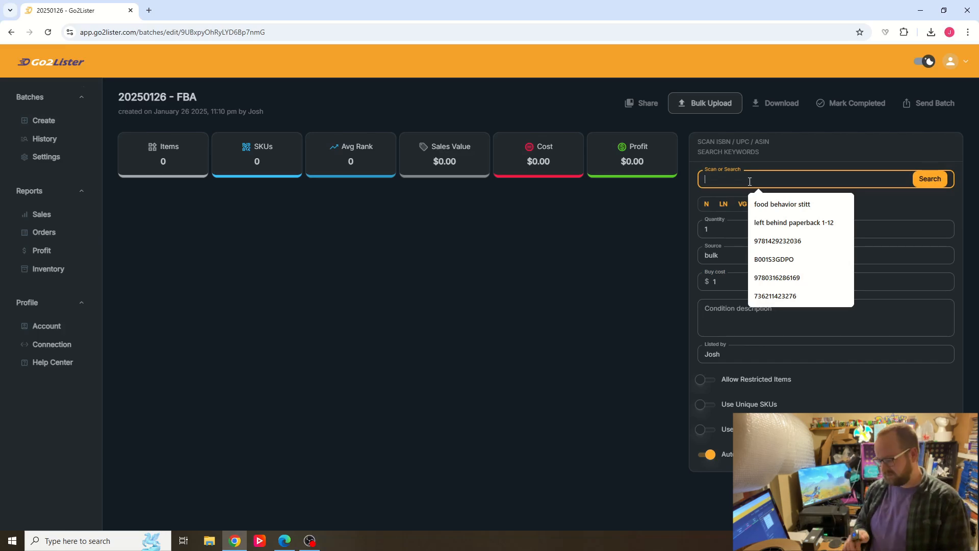
Scan items so The Bourne Legacy [Blu-ray] is added at $1 cost
left_click(929, 178)
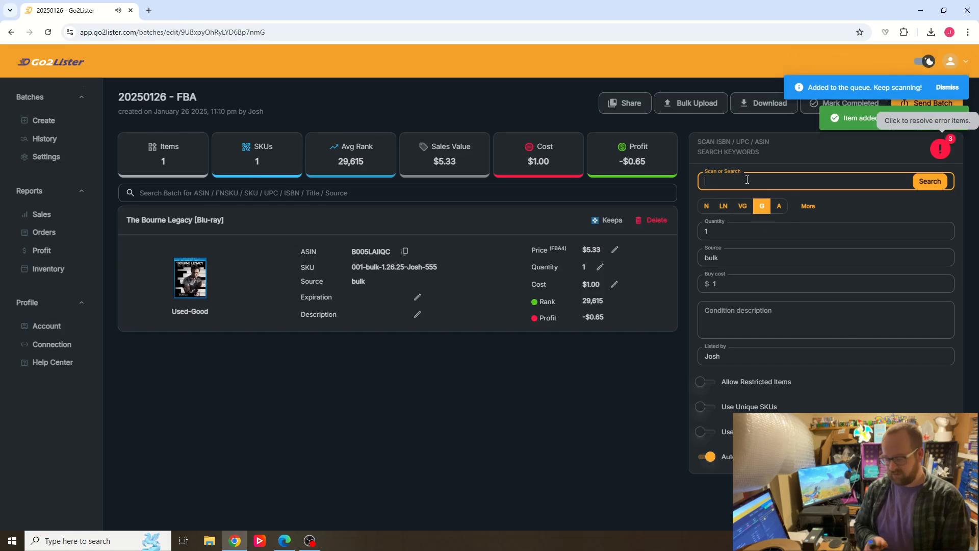
left_click(930, 181)
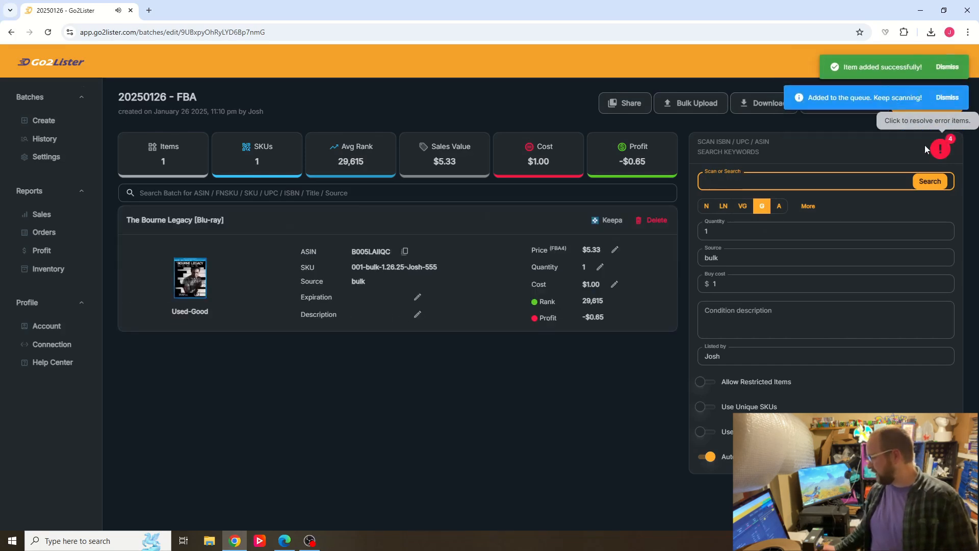
left_click(940, 149)
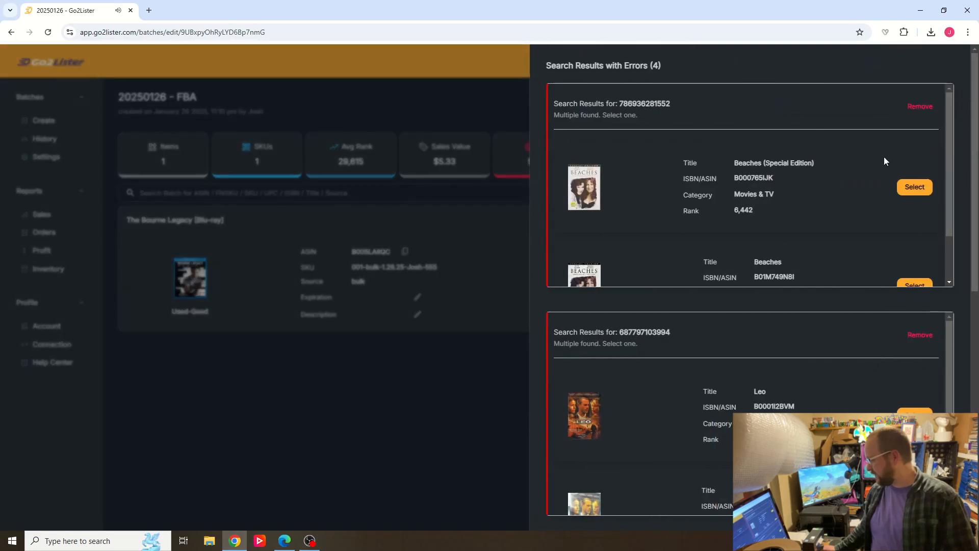
Select matches for Beaches, Leo, Zootopia and Cinderella, then apply on a restricted item
left_click(913, 186)
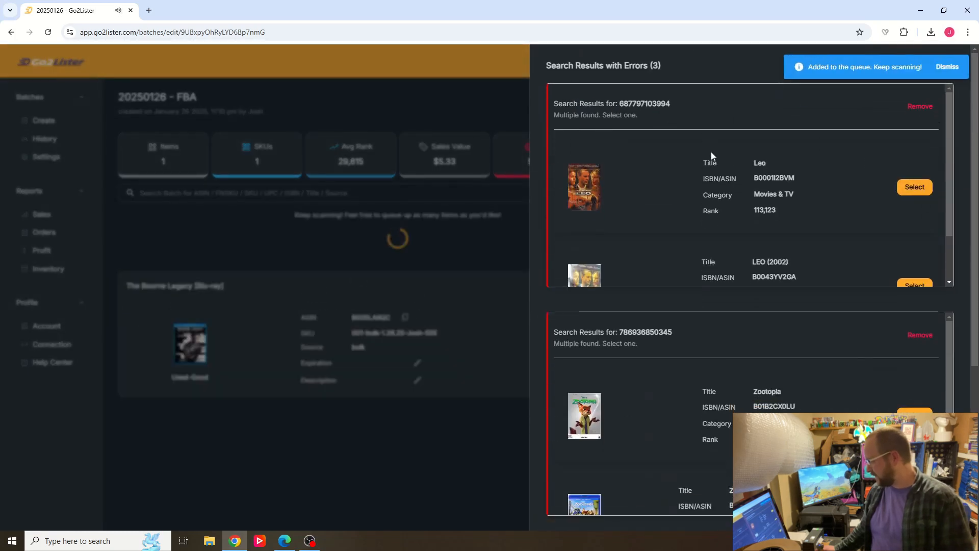
left_click(914, 186)
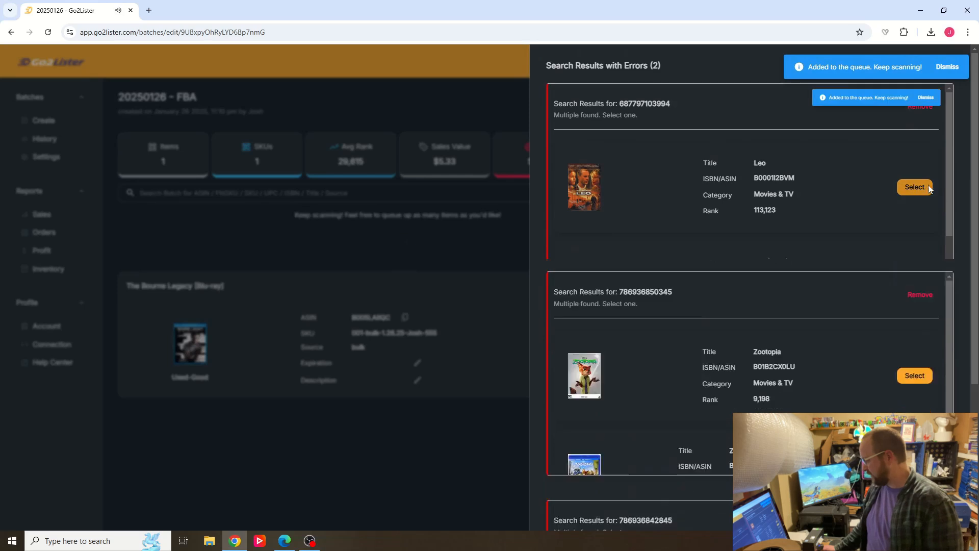
left_click(914, 186)
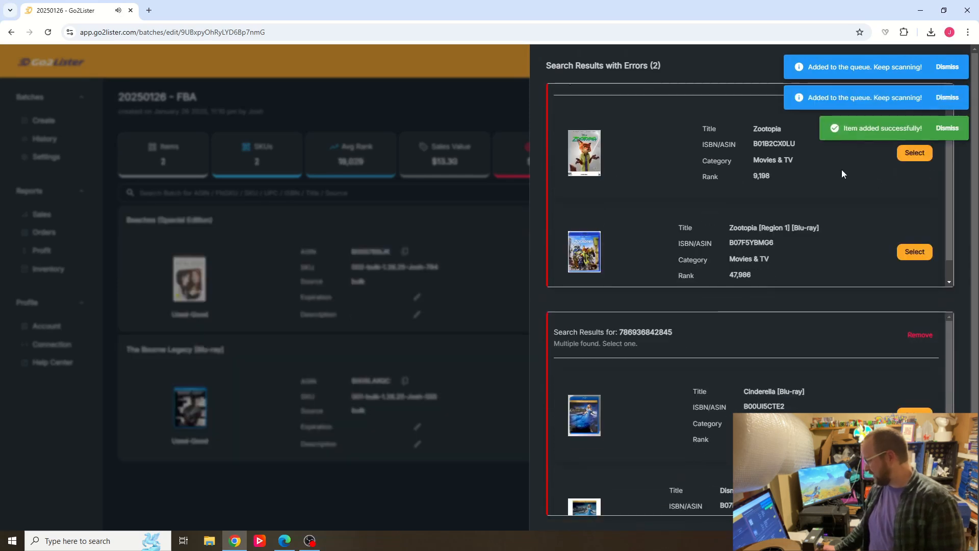
left_click(913, 152)
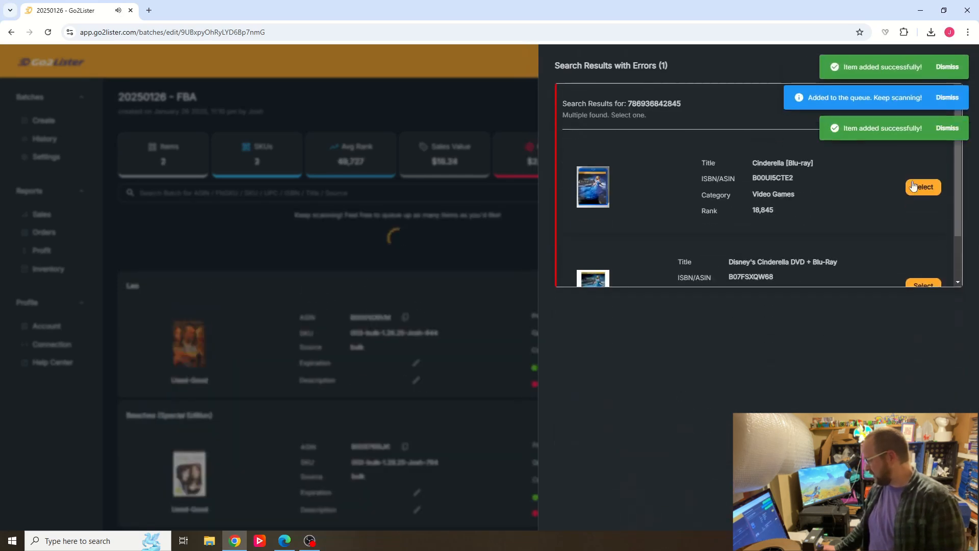
left_click(923, 187)
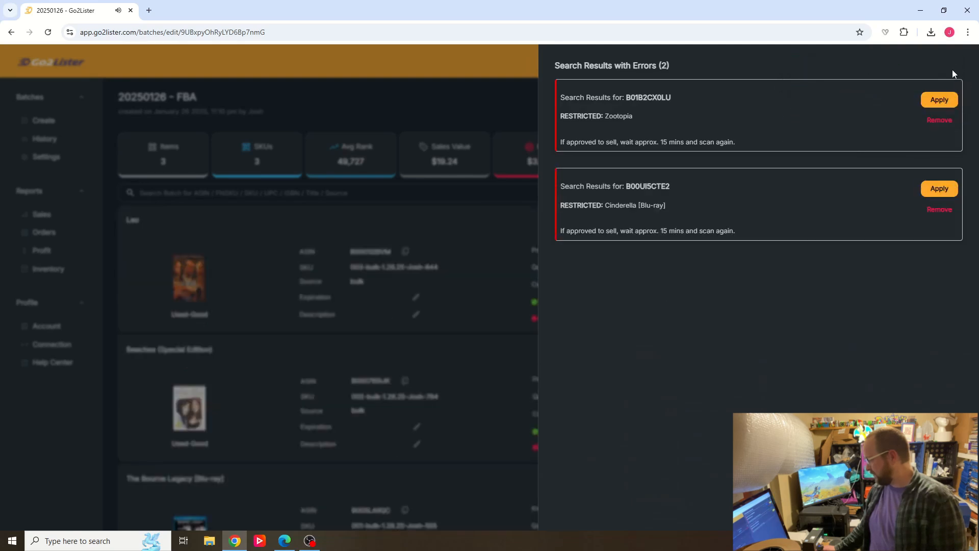
left_click(940, 100)
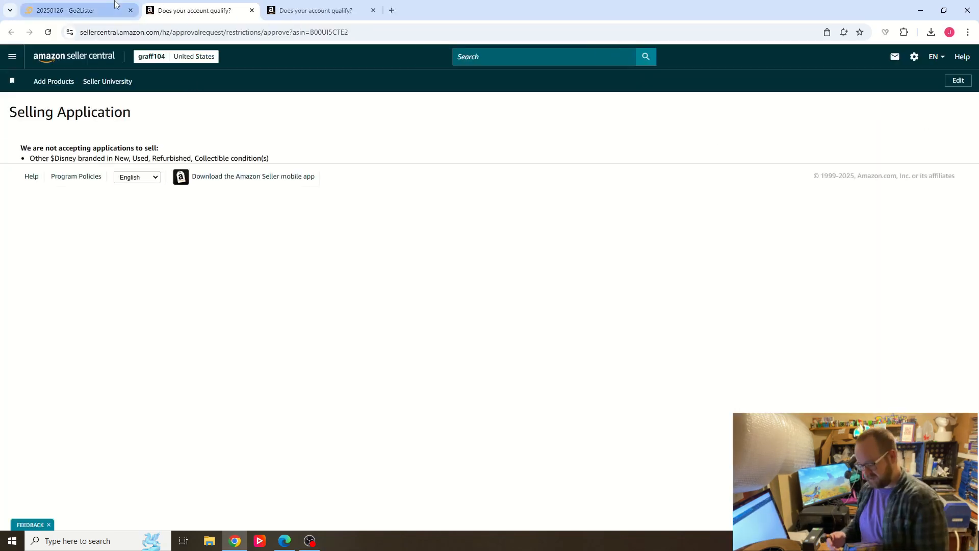
mouse_move(66, 10)
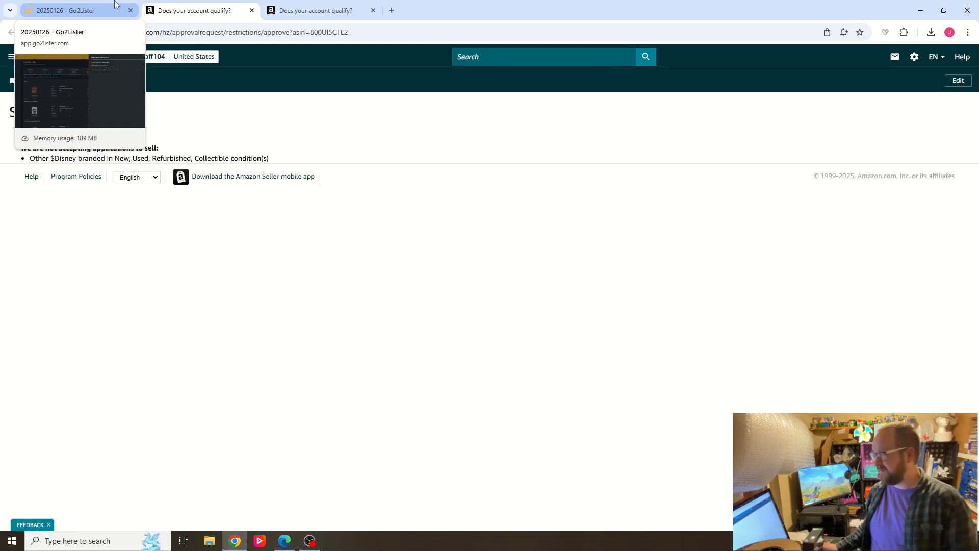
Back in Go2Lister, scan Sneakers and remove the 'No product found' barcode
left_click(69, 10)
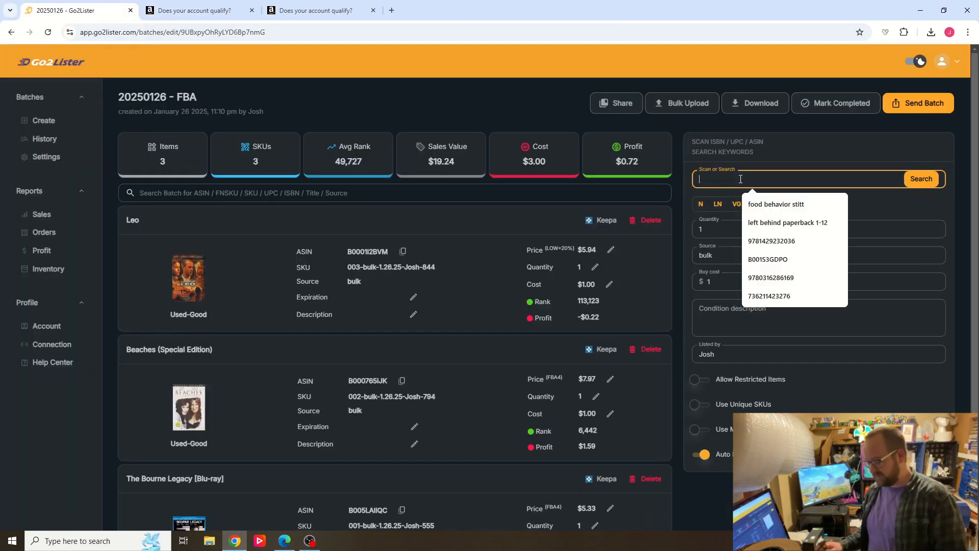
left_click(919, 179)
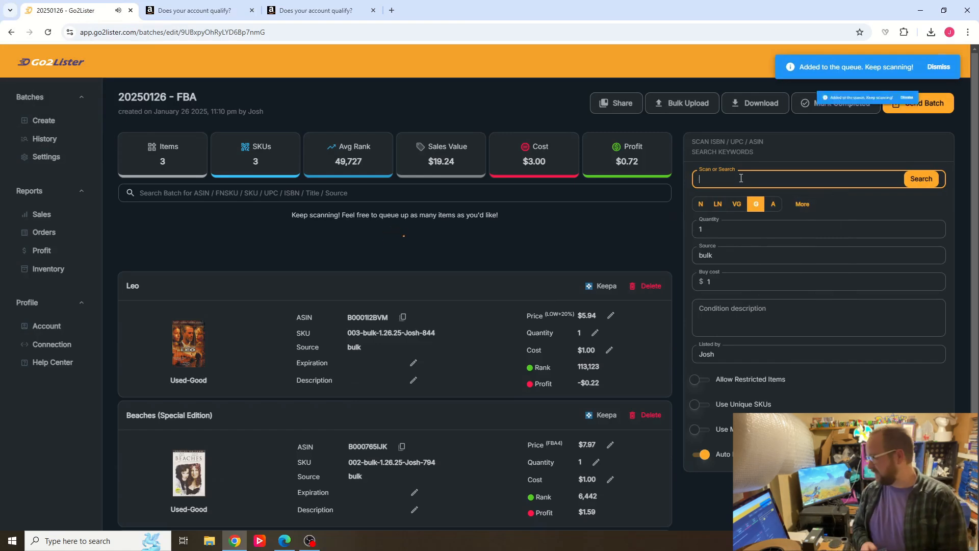
left_click(920, 178)
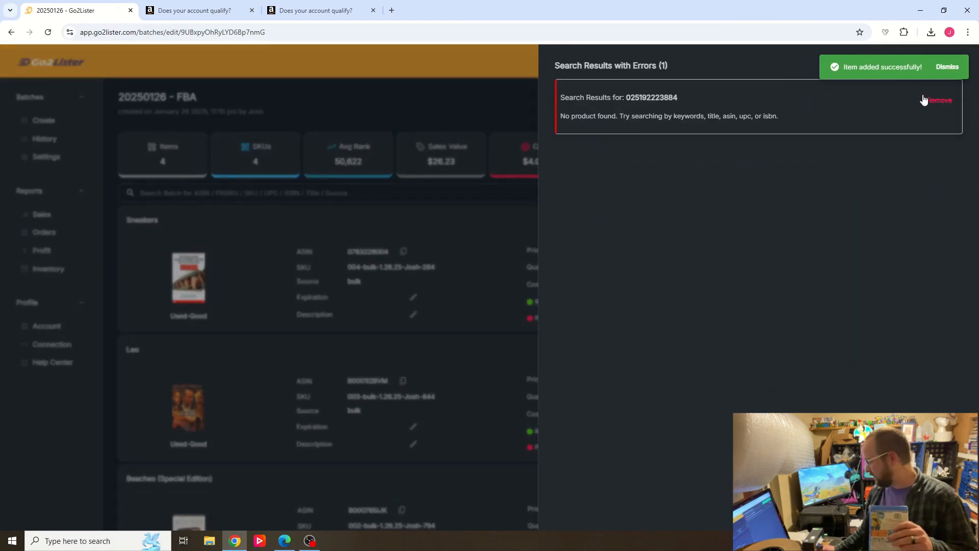
left_click(938, 100)
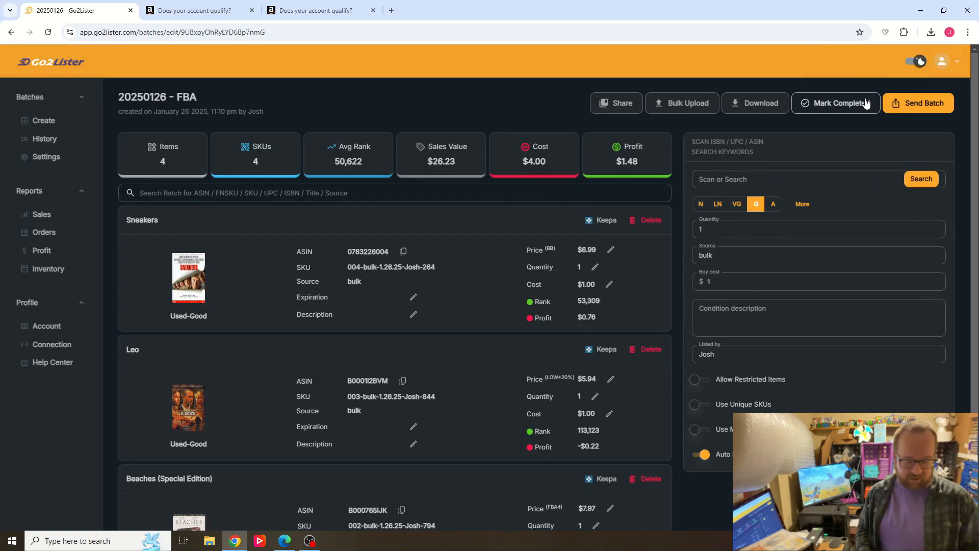
left_click(918, 103)
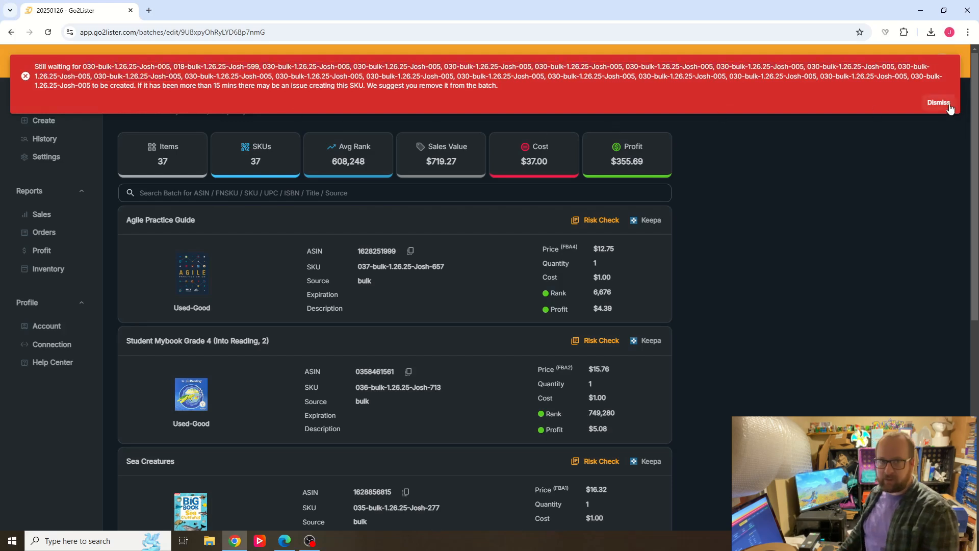
Dismiss the 'Still waiting' warning banner about uncreated SKUs
left_click(937, 103)
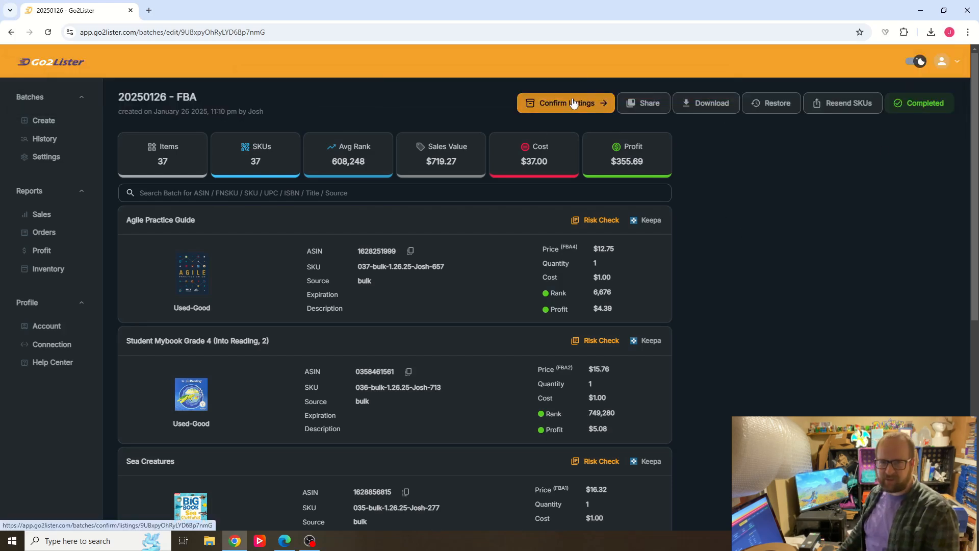
left_click(565, 103)
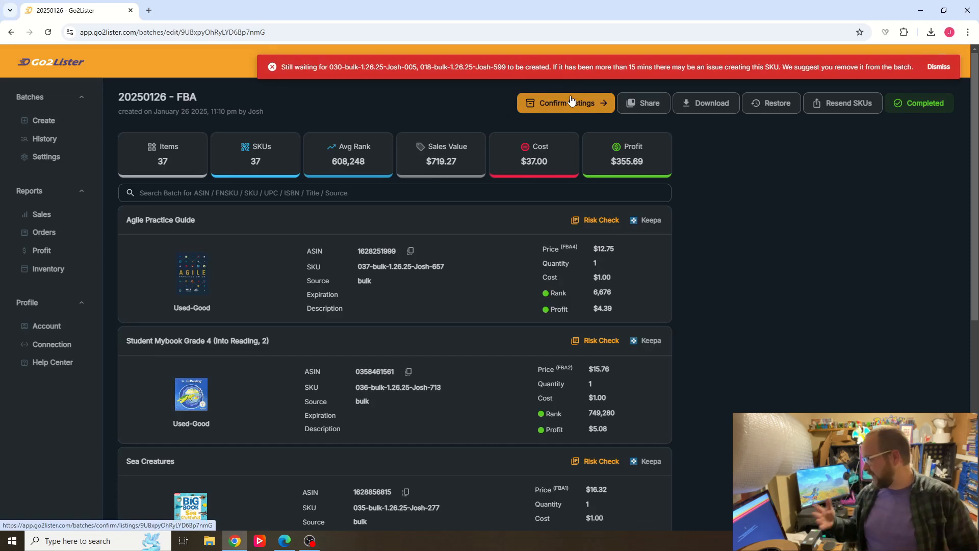
mouse_move(575, 100)
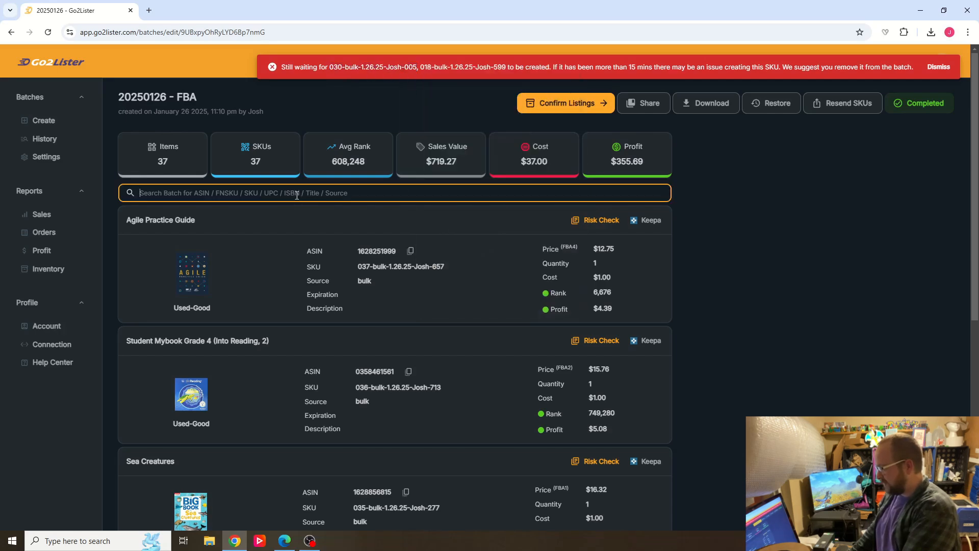
Reopen the completed batch and delete stuck SKU 030-bulk-1.26.25-Josh-005
type("030-bulk-1.26.25-Josh-005")
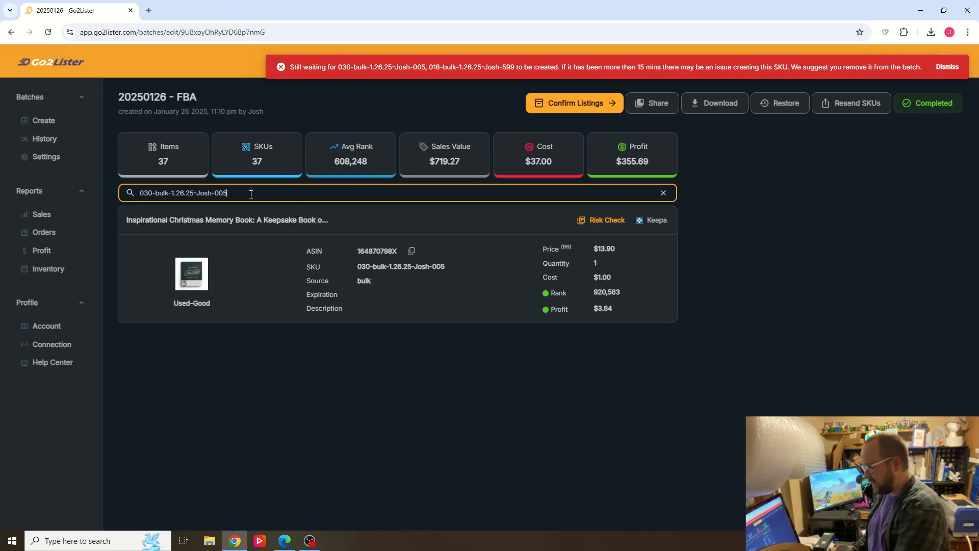
mouse_move(349, 234)
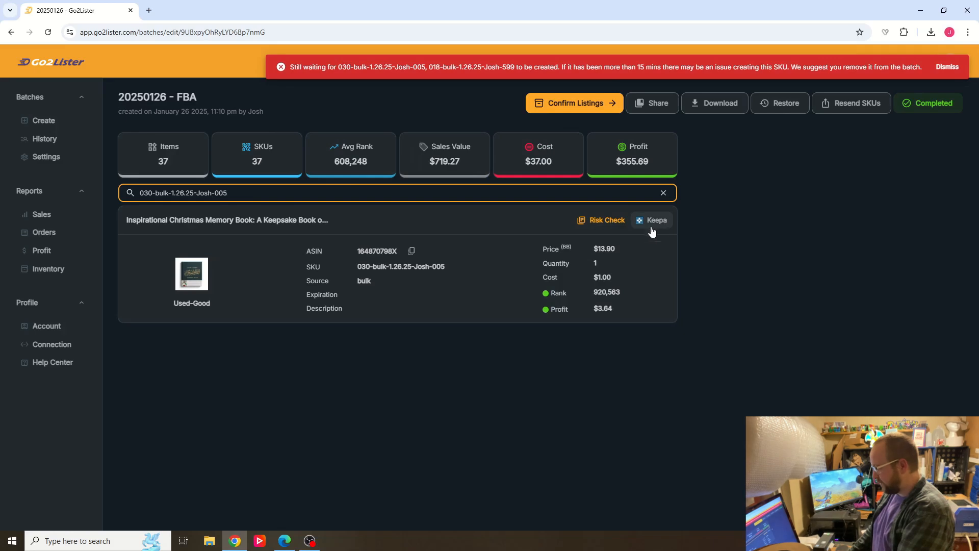
mouse_move(590, 145)
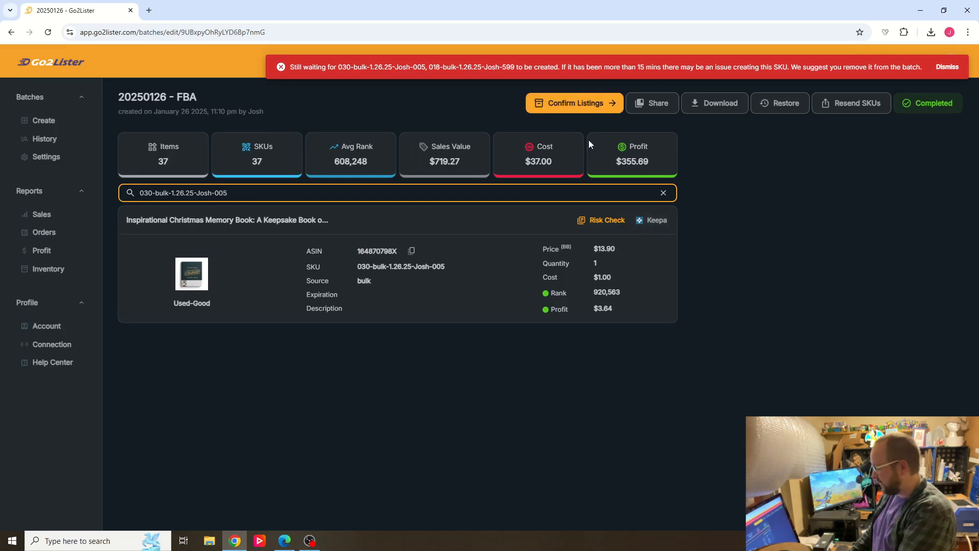
mouse_move(780, 103)
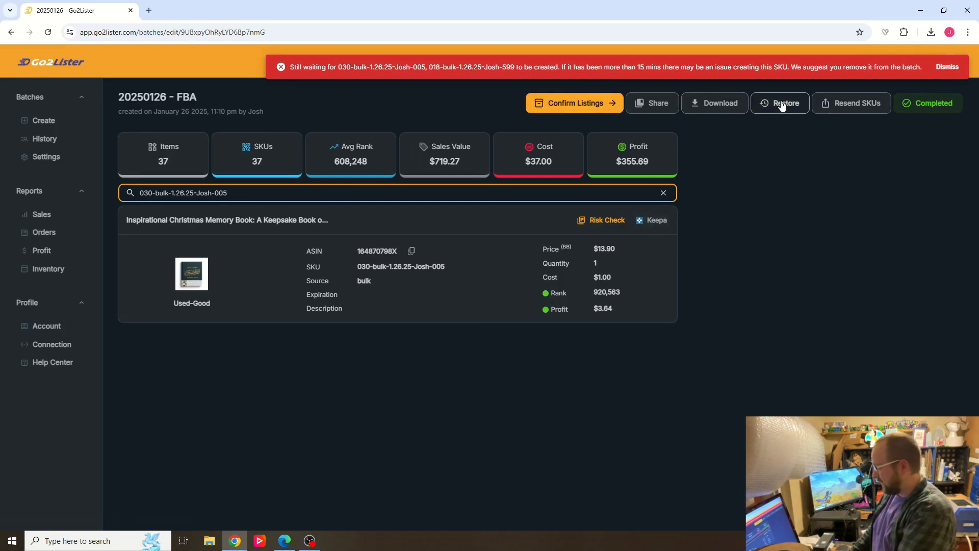
left_click(779, 103)
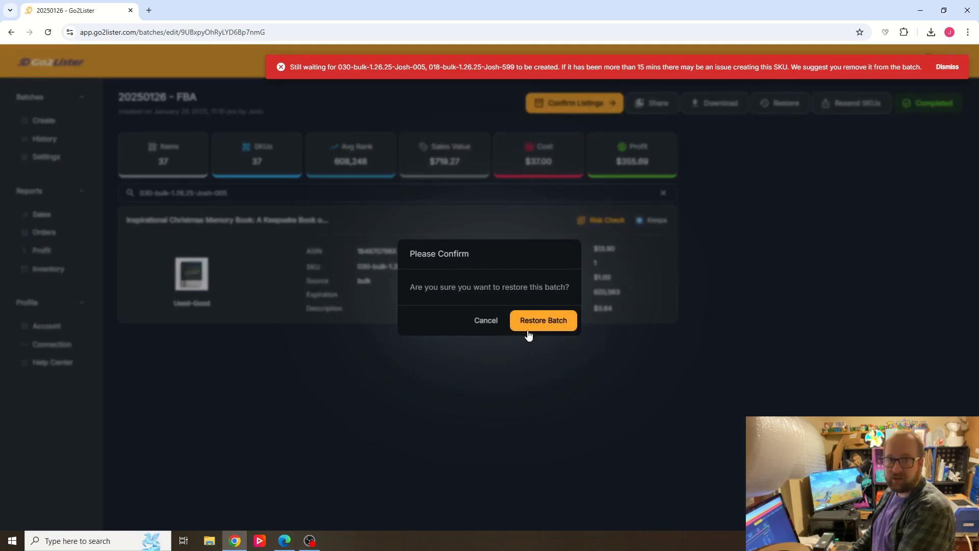
left_click(542, 320)
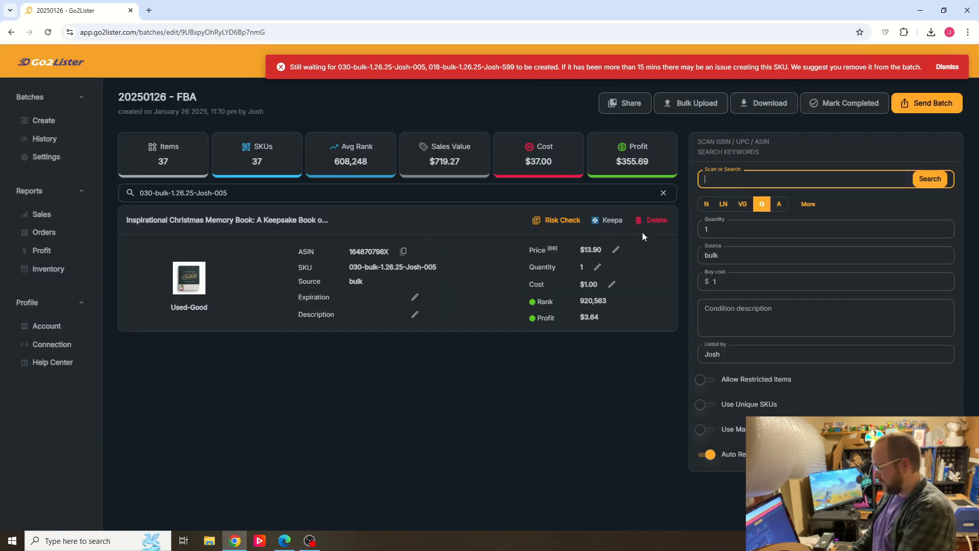
left_click(655, 219)
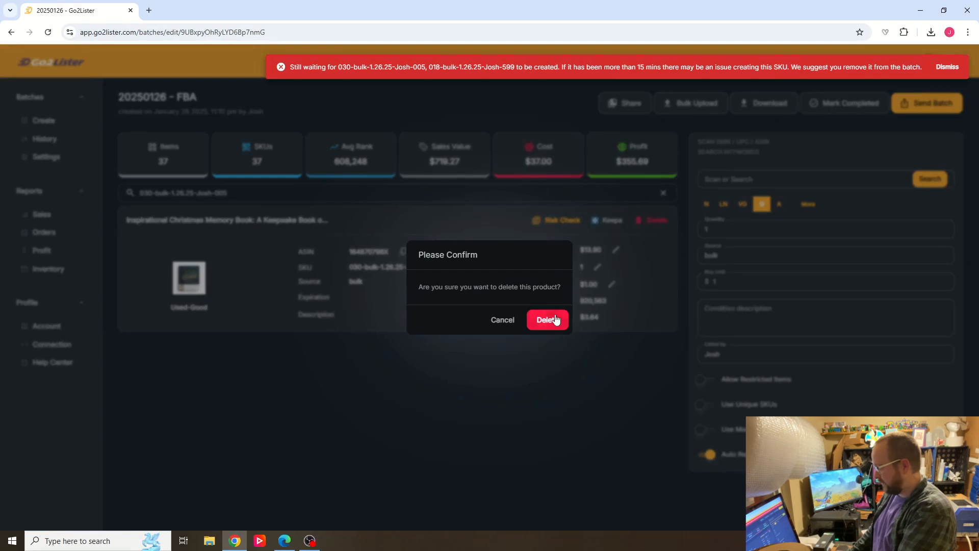
left_click(548, 319)
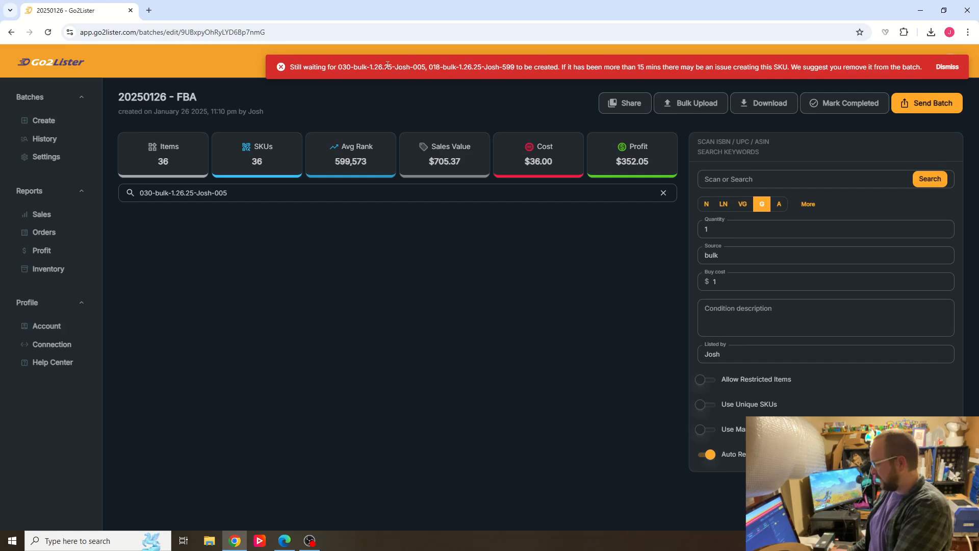
mouse_move(451, 67)
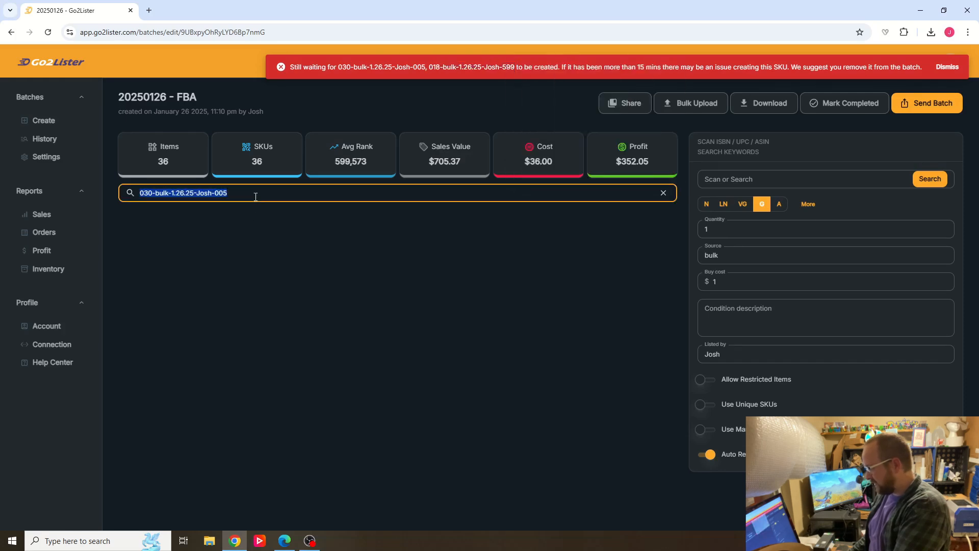
Delete the Concordia Bible SKU 018-bulk-1.26.25-Josh-599 and send the batch to packing
type("018-bulk-1.26.25-Josh-599")
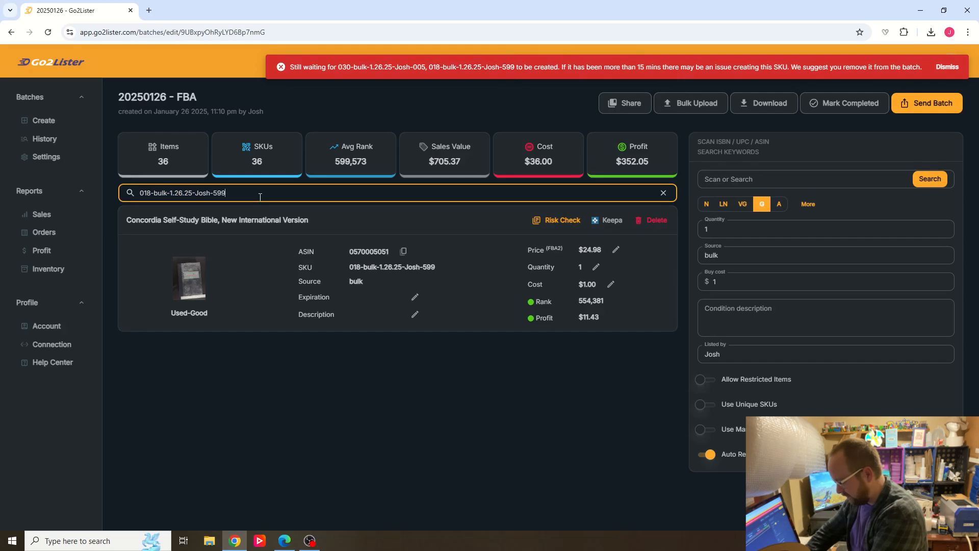
left_click(653, 220)
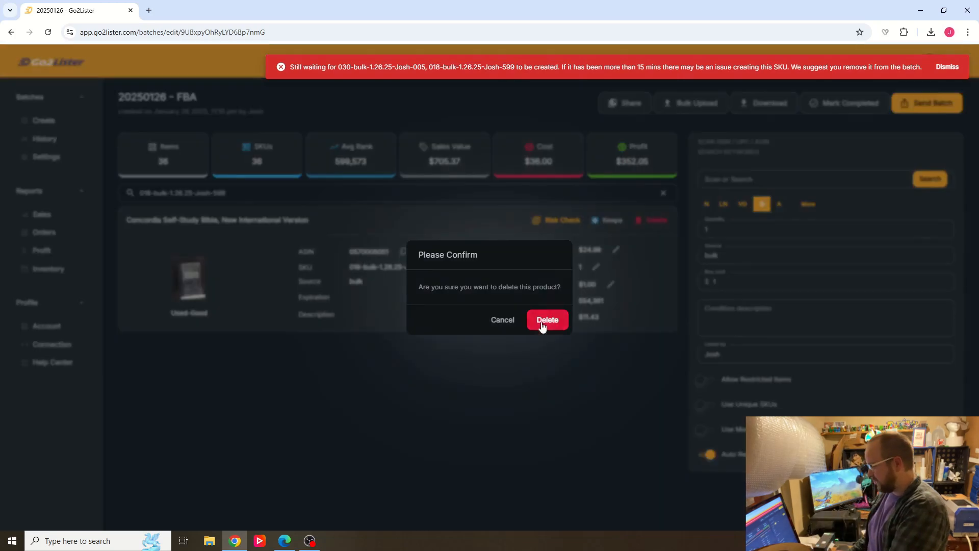
left_click(546, 320)
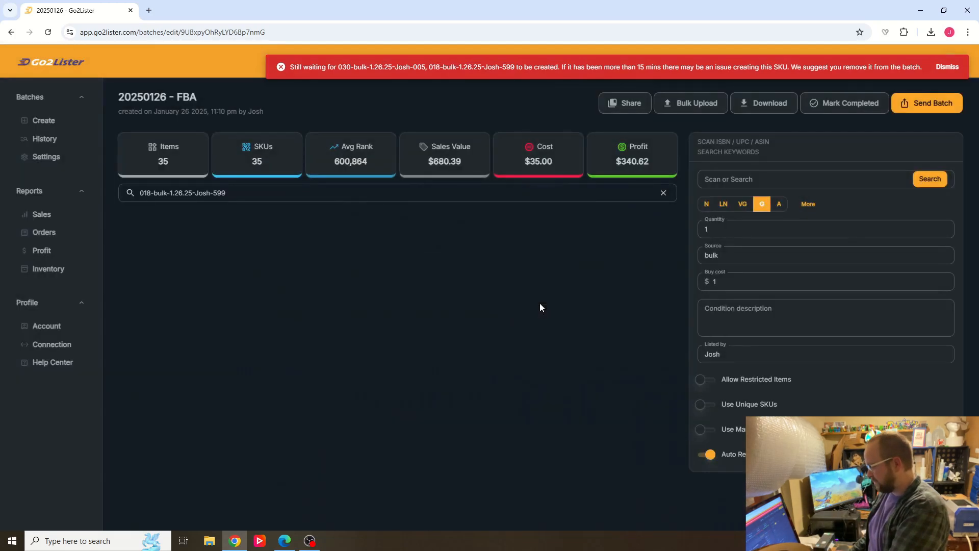
mouse_move(918, 142)
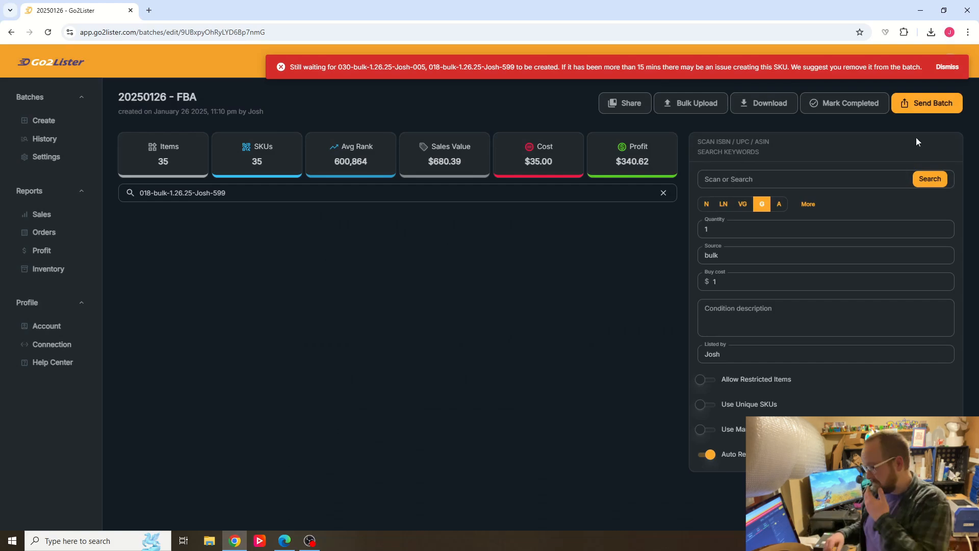
left_click(927, 103)
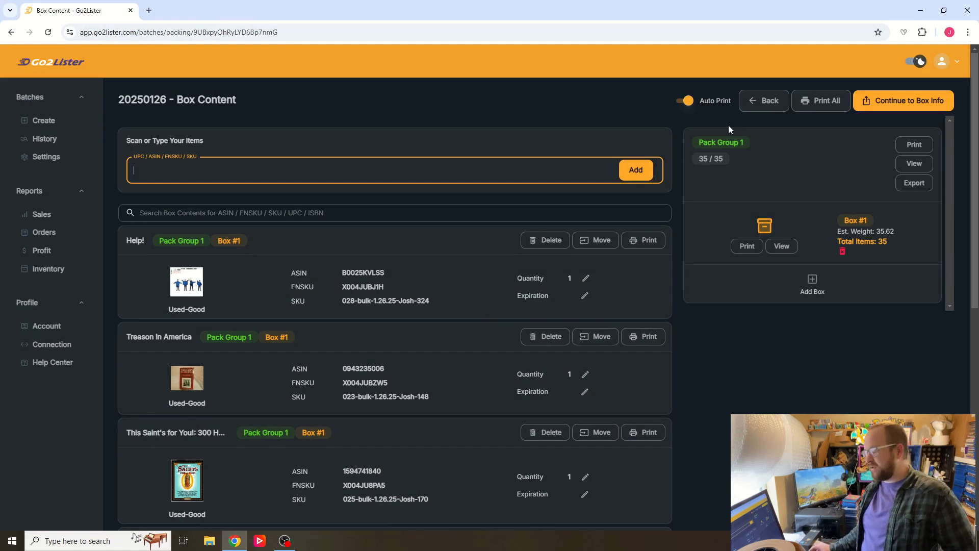
mouse_move(761, 307)
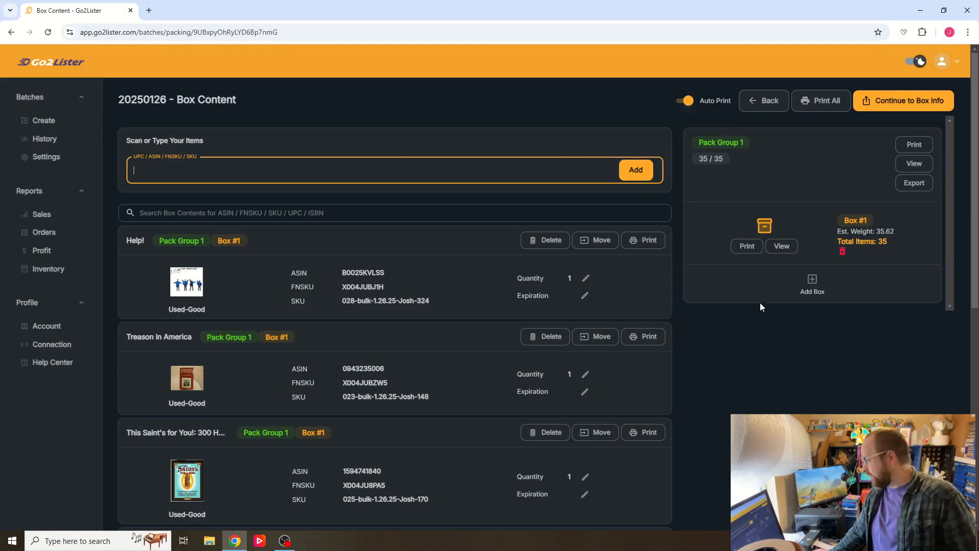
mouse_move(682, 315)
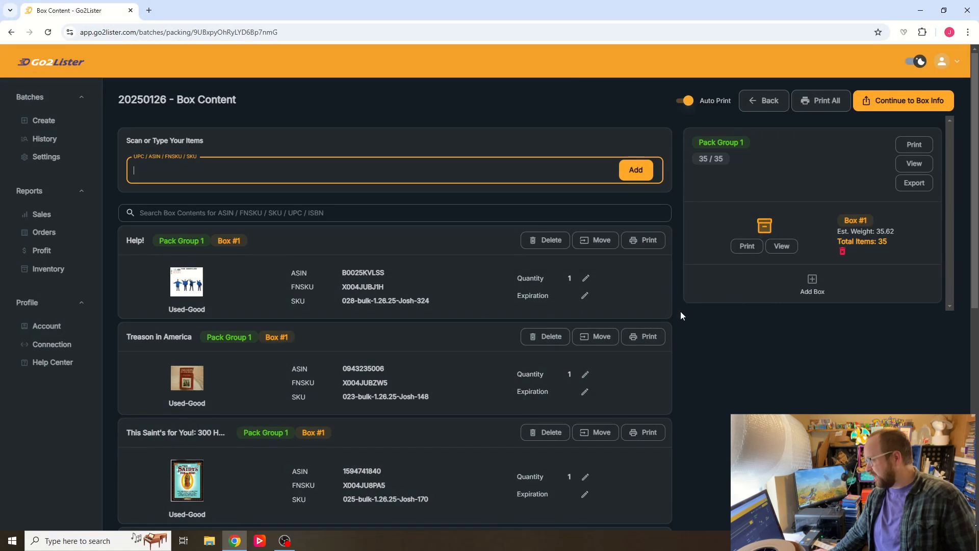
mouse_move(715, 100)
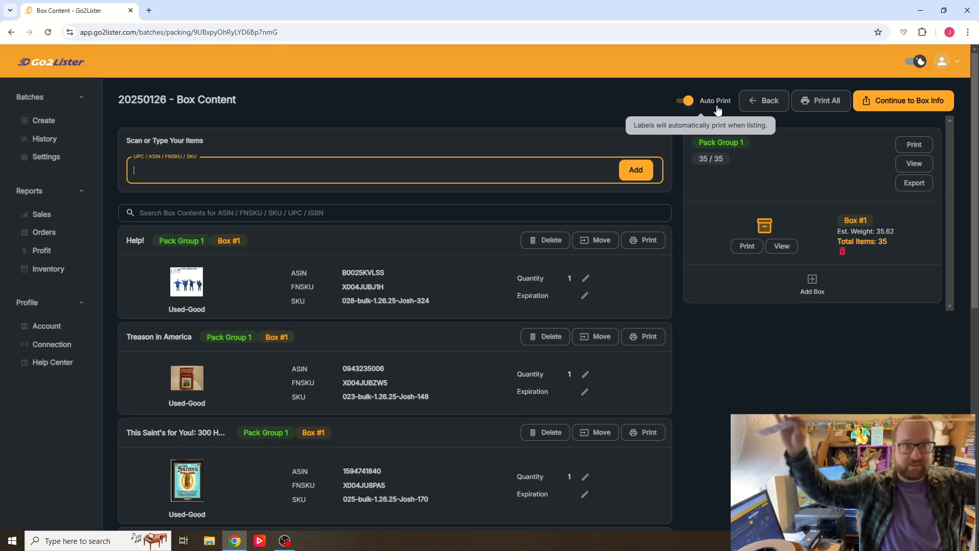
Continue from Box #1's 35/35 contents to the Box Info step
left_click(903, 100)
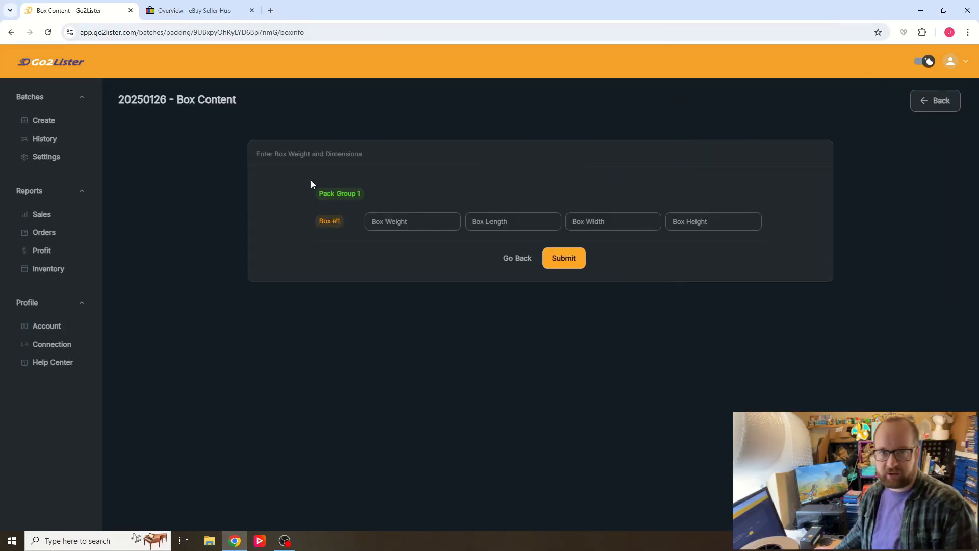
Enter Box #1 weight 30 and dimensions 17 × 11 × 13, then submit
left_click(412, 221)
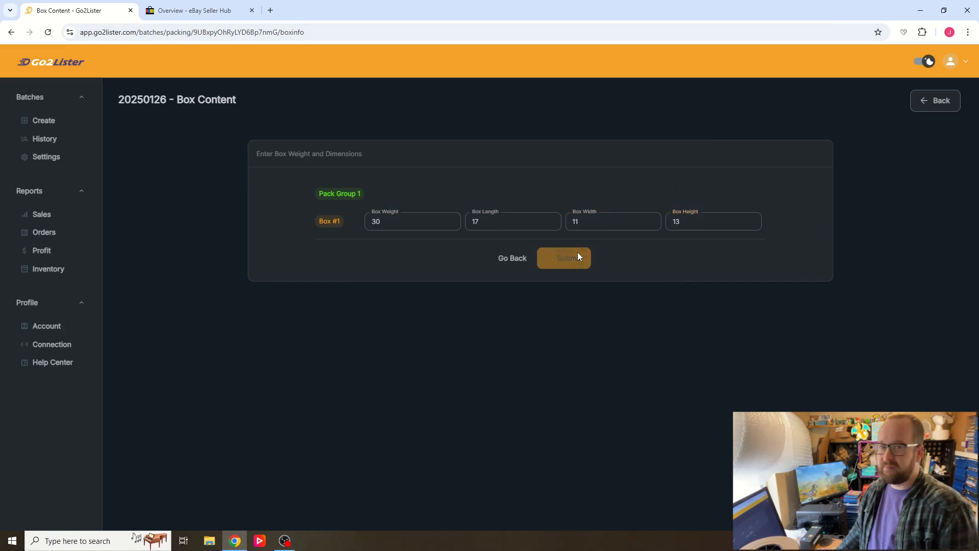
left_click(563, 257)
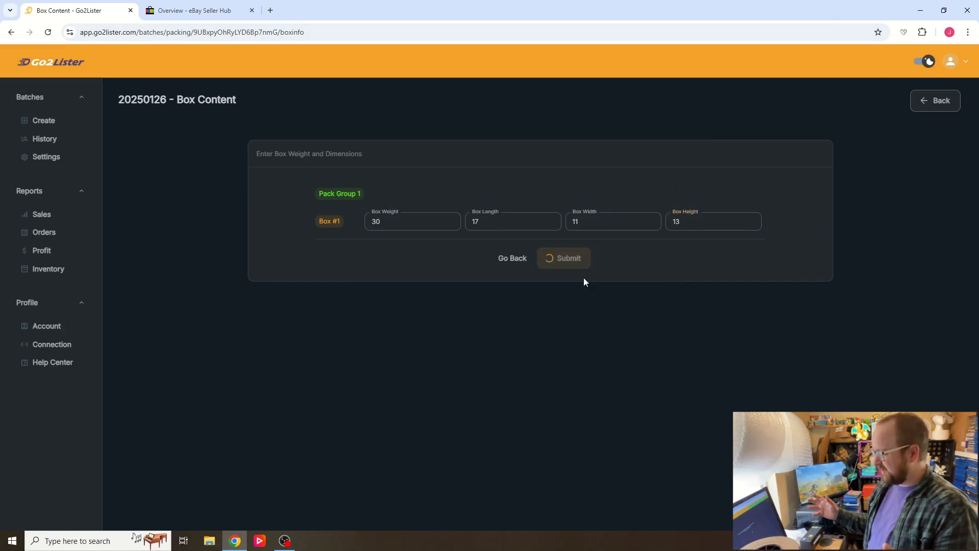
left_click(562, 258)
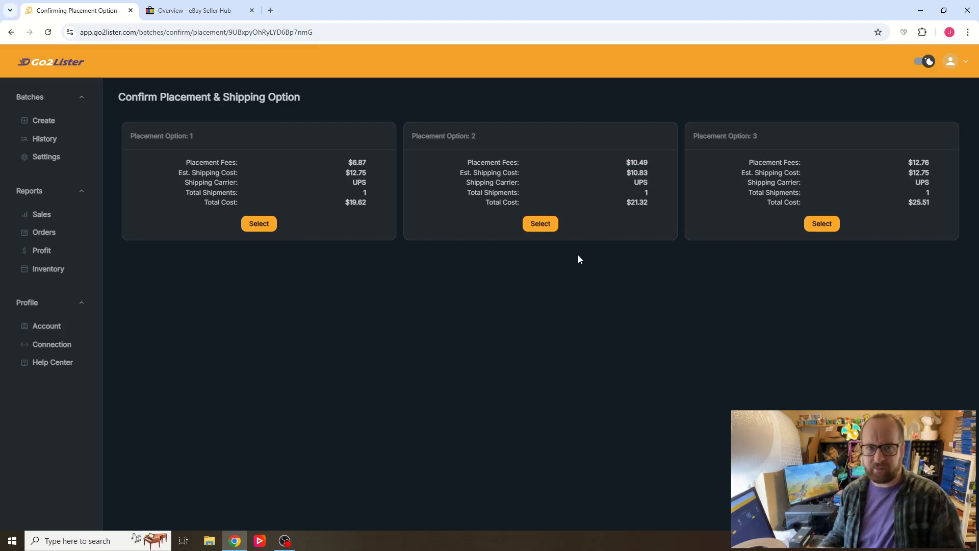
mouse_move(129, 350)
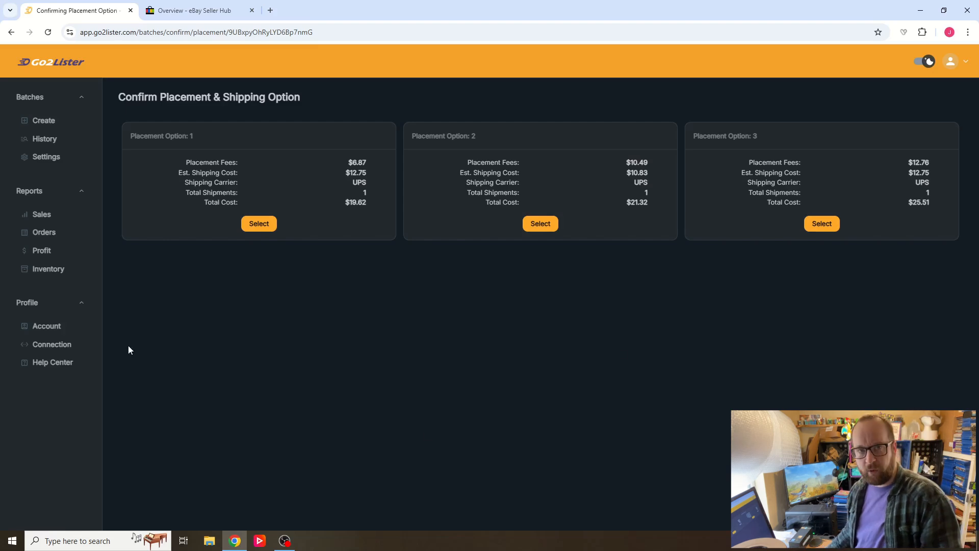
mouse_move(439, 127)
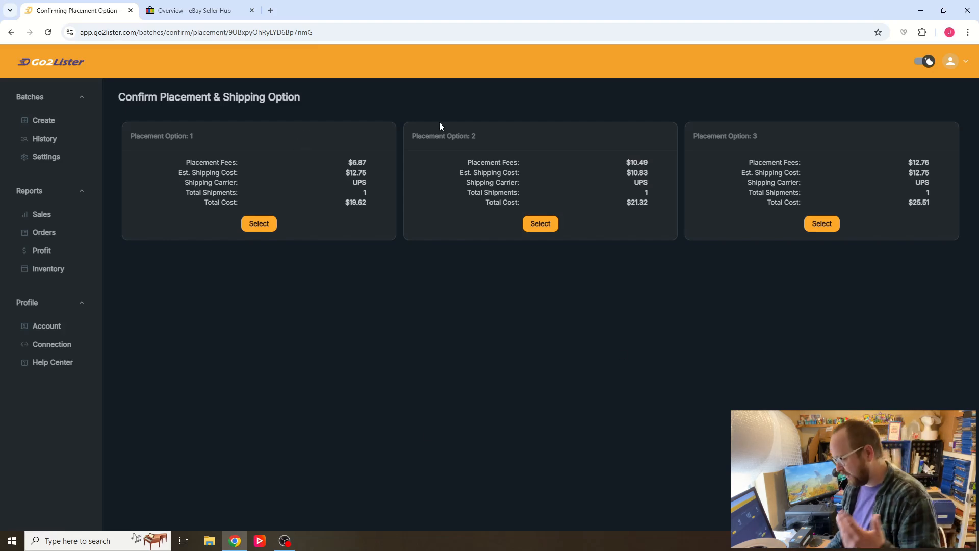
mouse_move(361, 181)
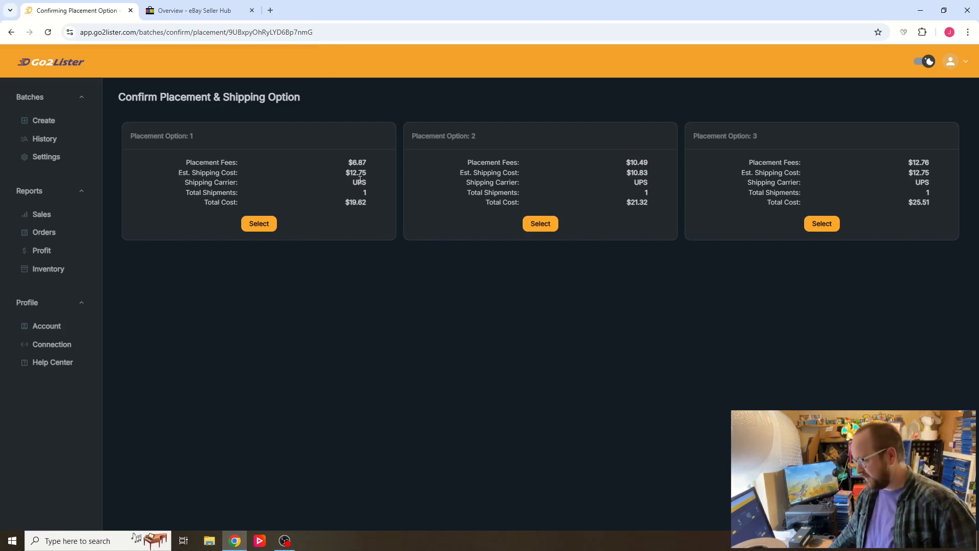
Select Placement Option 1 ($19.62, one shipment to LBE1) and confirm it
left_click(258, 223)
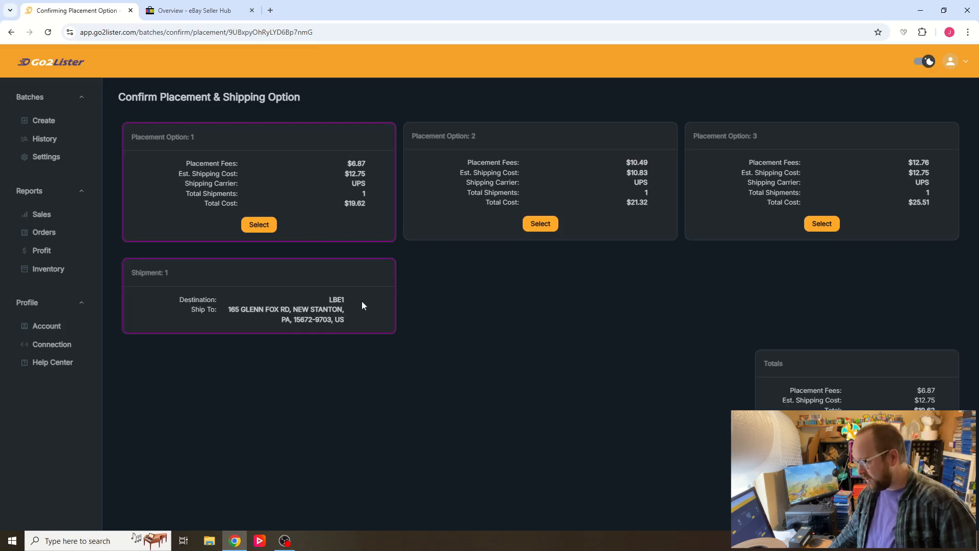
mouse_move(295, 334)
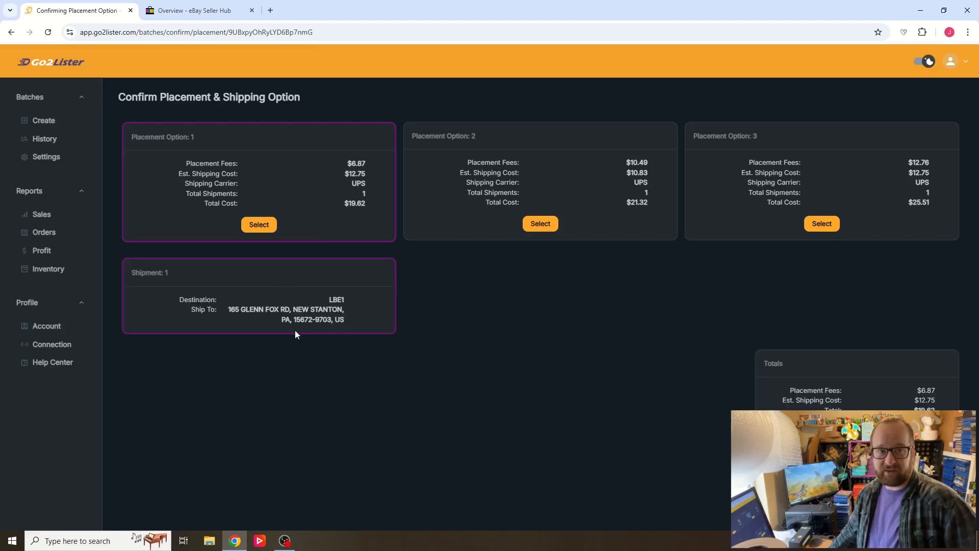
mouse_move(728, 336)
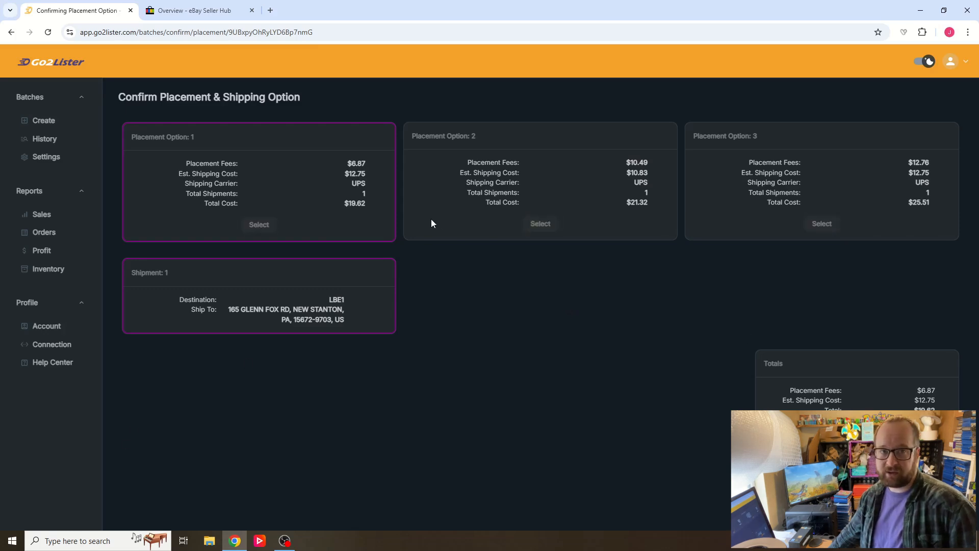
mouse_move(425, 217)
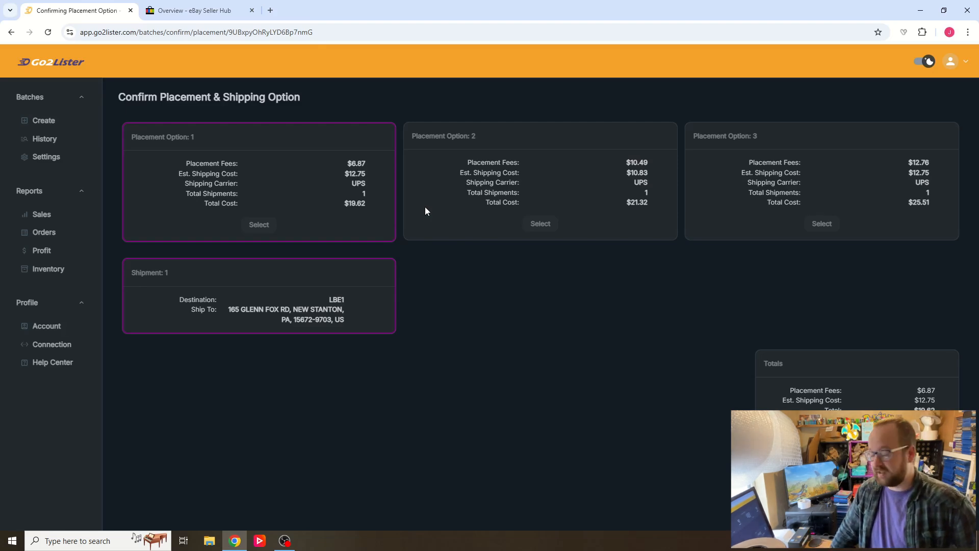
left_click(259, 224)
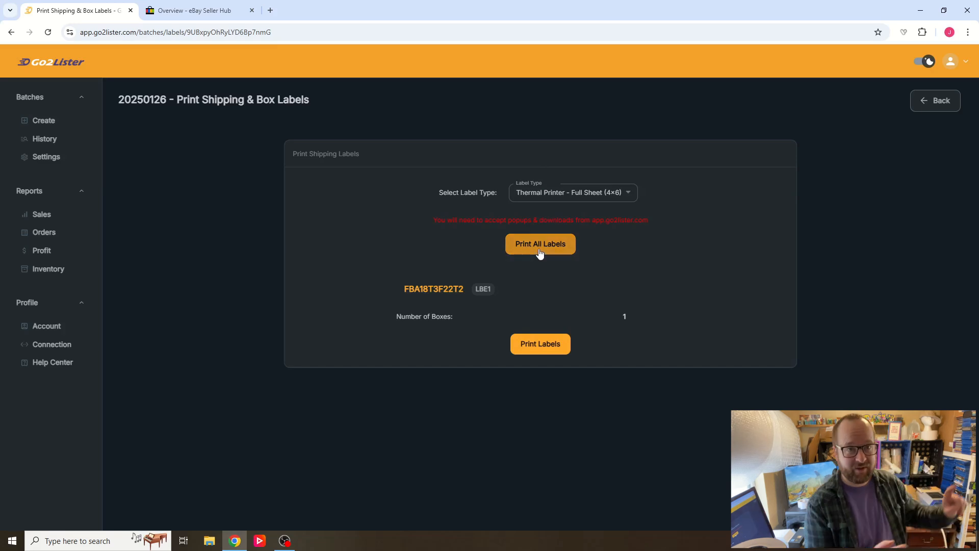
Print all labels for shipment FBA18T3F22T2 as Thermal Printer - Full Sheet (4x6) labels
left_click(540, 243)
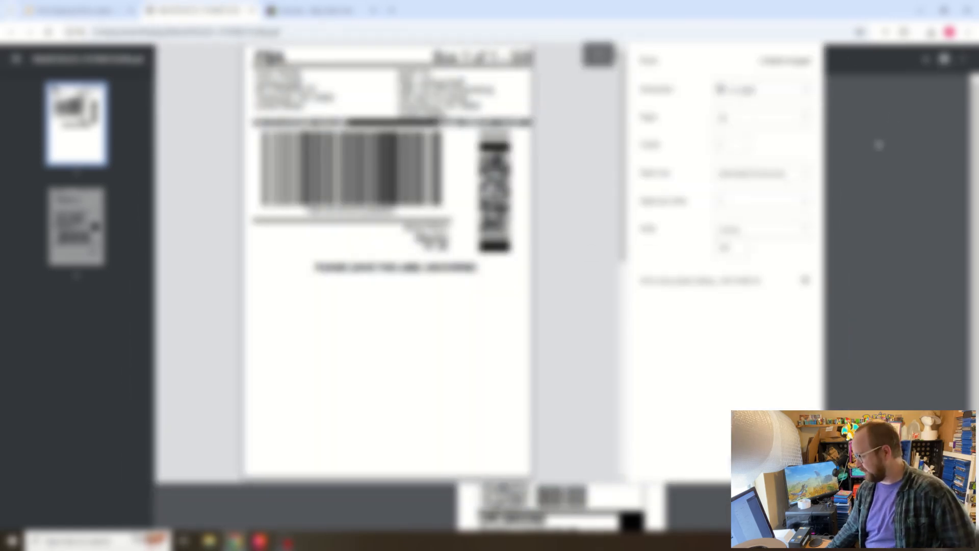